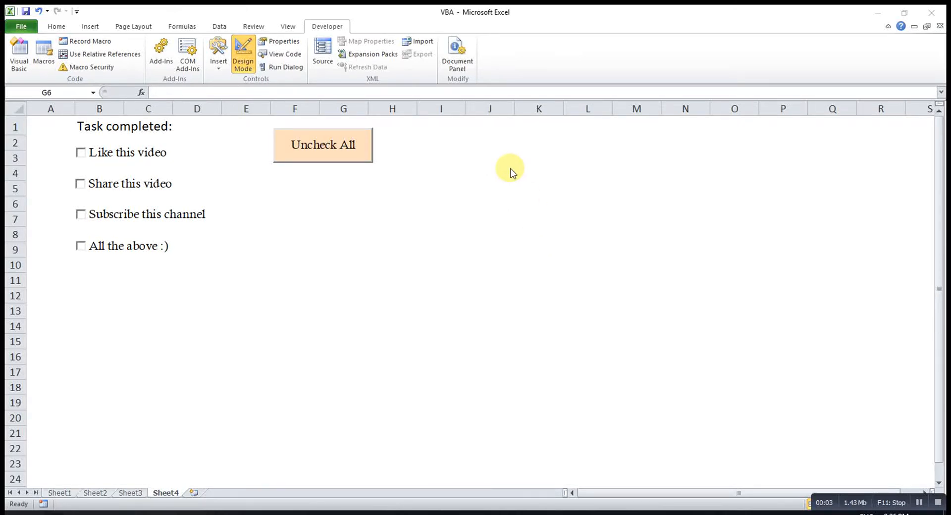
pyautogui.moveTo(312, 29)
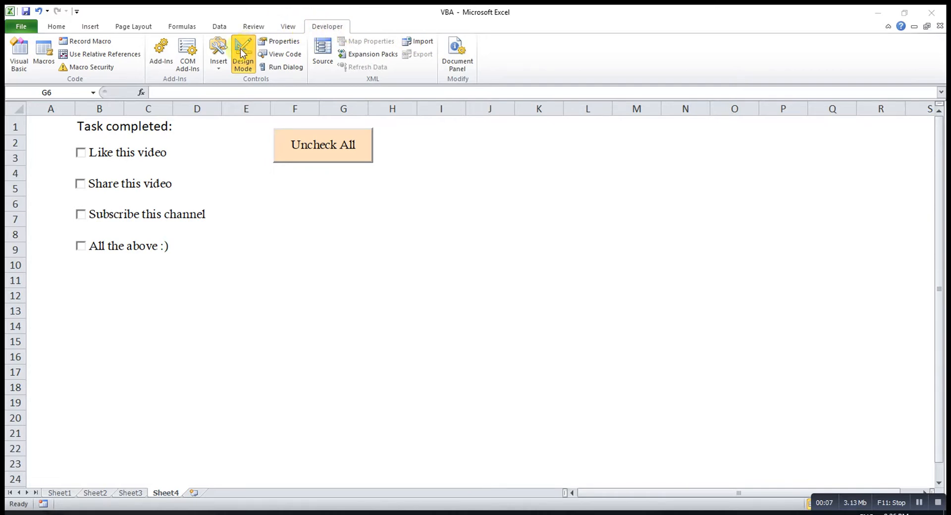
# Insert an ActiveX checkbox, CheckBox5, on Sheet4 around columns H–I, rows 9–11.
pyautogui.click(218, 54)
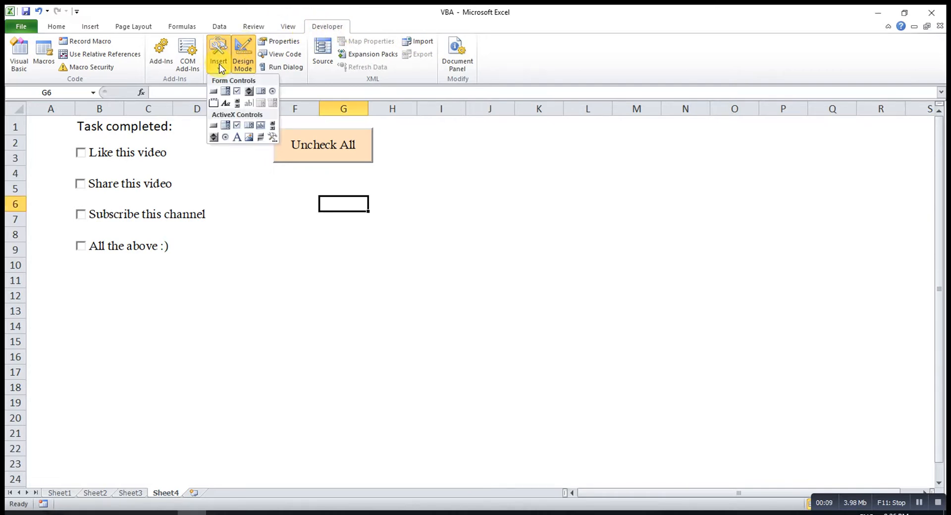
pyautogui.moveTo(238, 126)
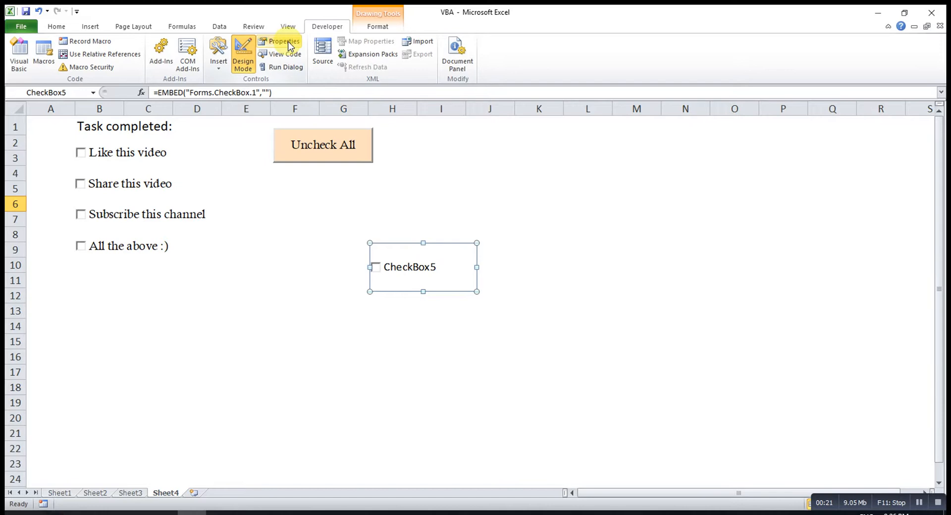
# Change the new checkbox's Caption property to ABC, then view its Font settings.
pyautogui.click(283, 41)
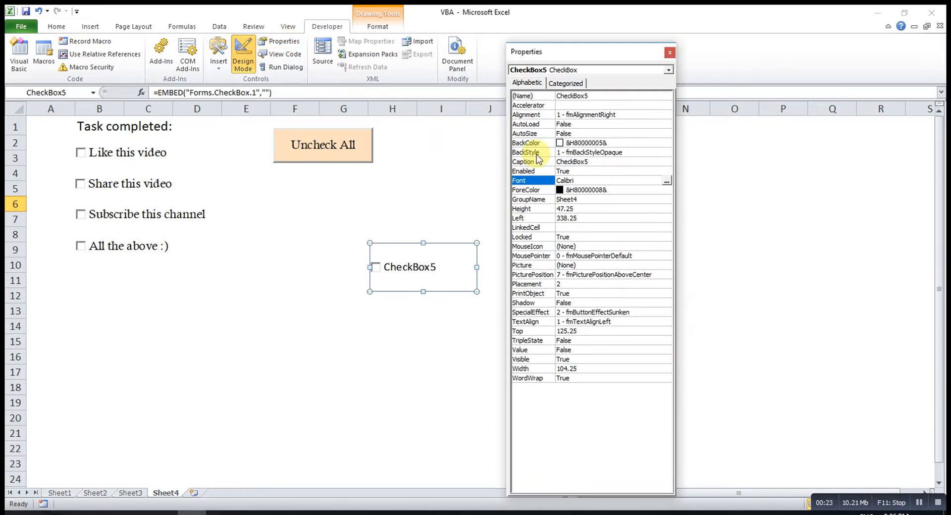
pyautogui.moveTo(395, 276)
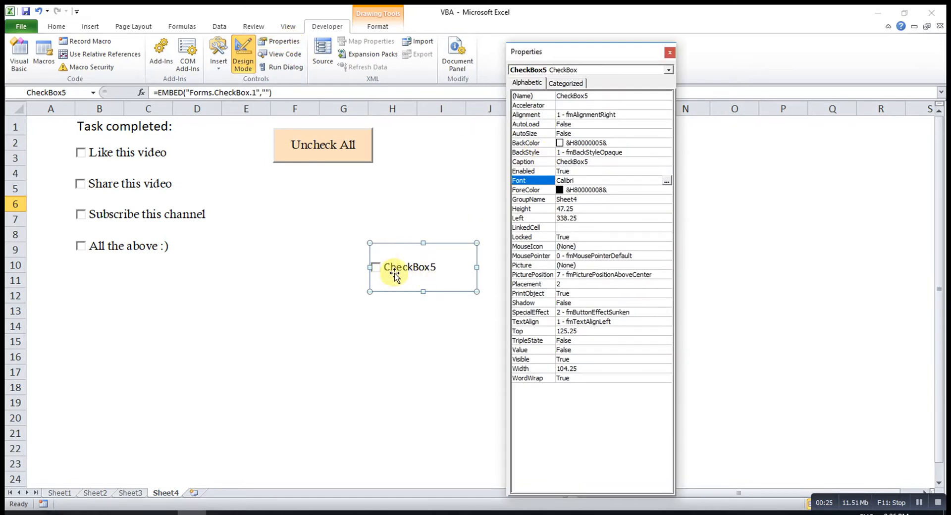
pyautogui.moveTo(530, 162)
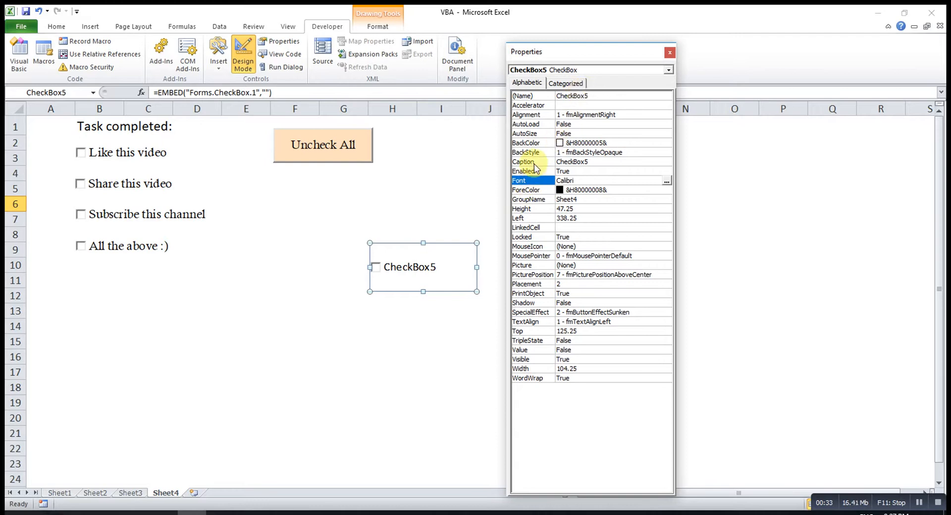
pyautogui.moveTo(600, 164)
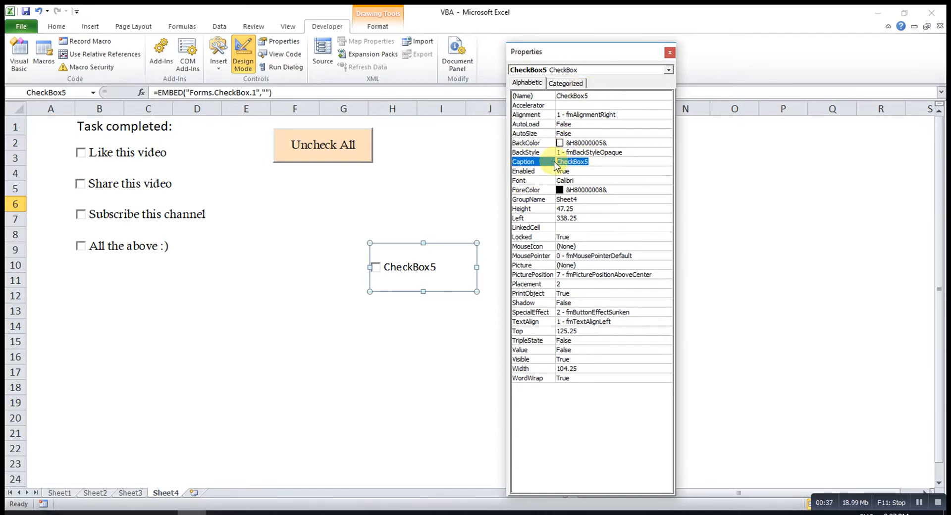
pyautogui.write('ABC')
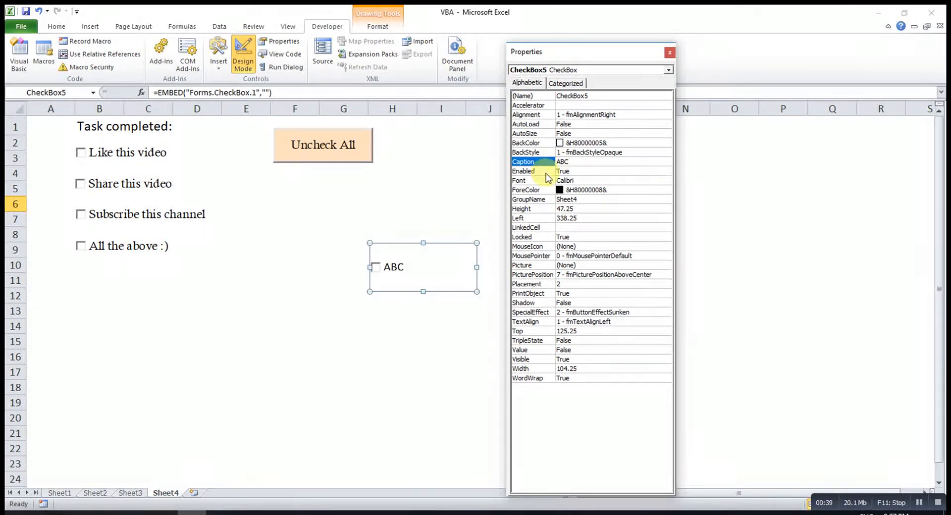
pyautogui.moveTo(605, 143)
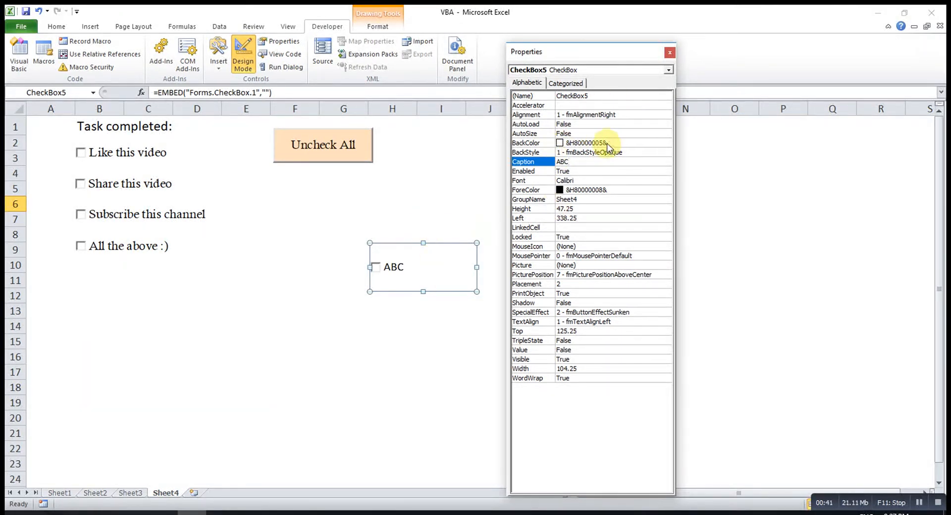
pyautogui.click(667, 143)
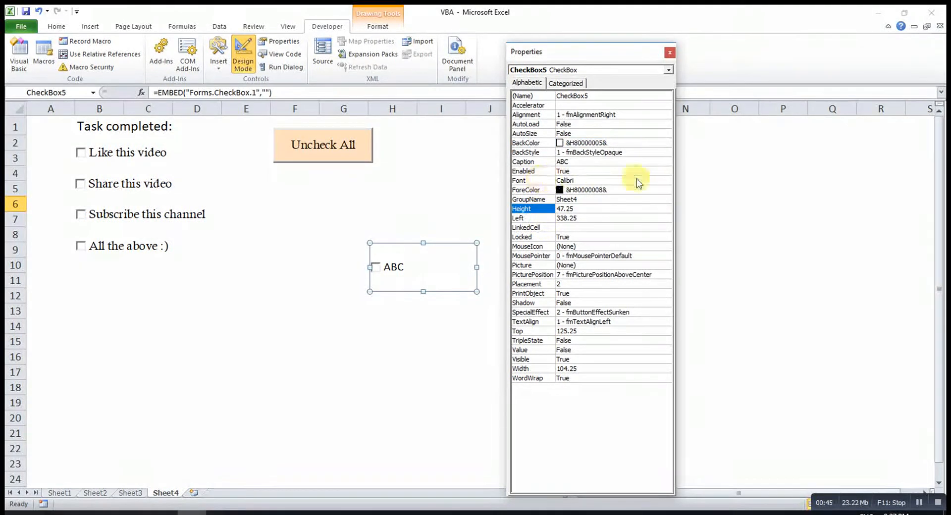
pyautogui.click(666, 181)
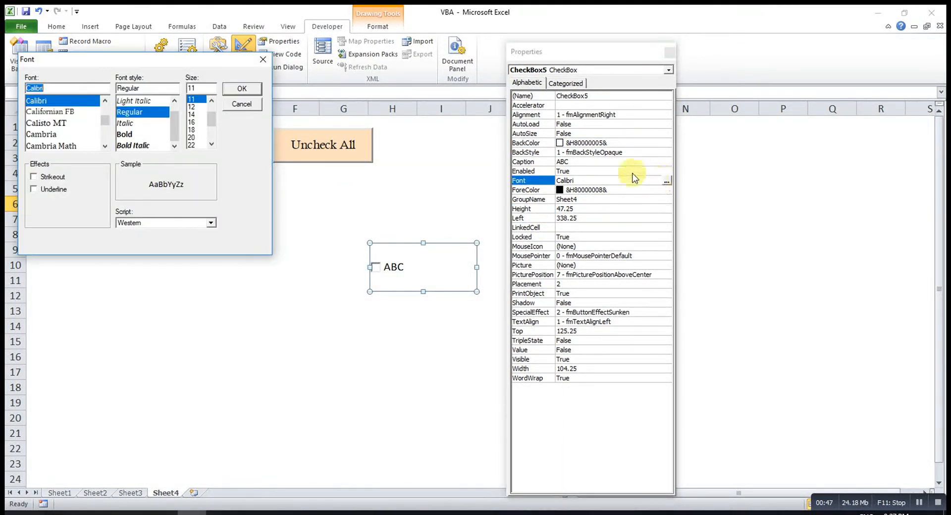
pyautogui.click(242, 88)
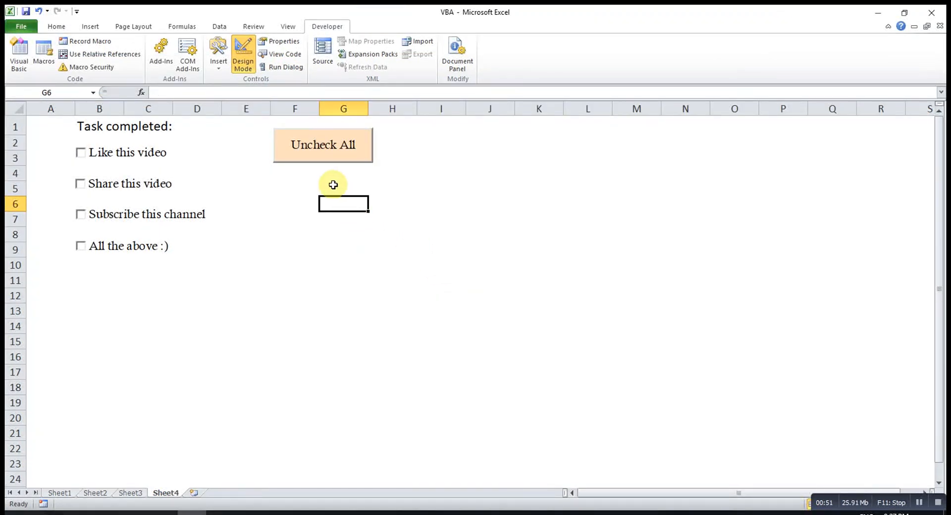
pyautogui.moveTo(232, 68)
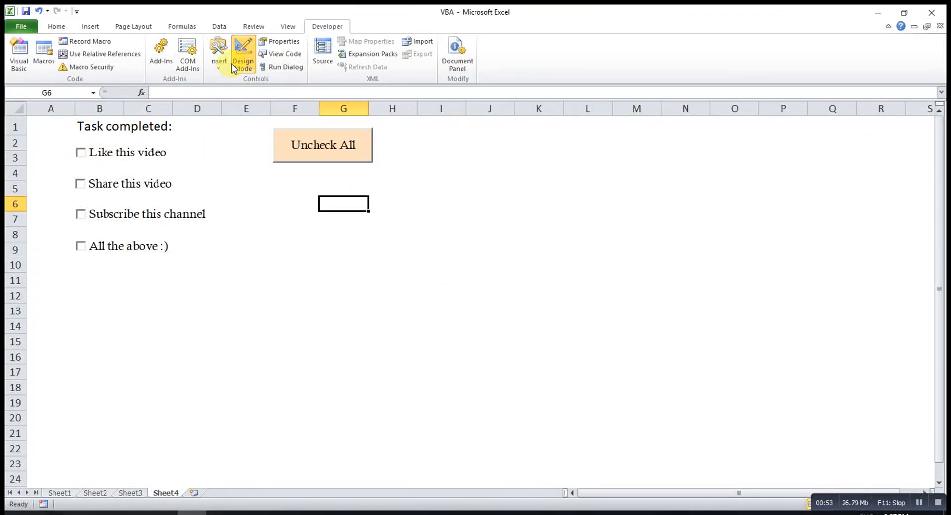
pyautogui.moveTo(242, 58)
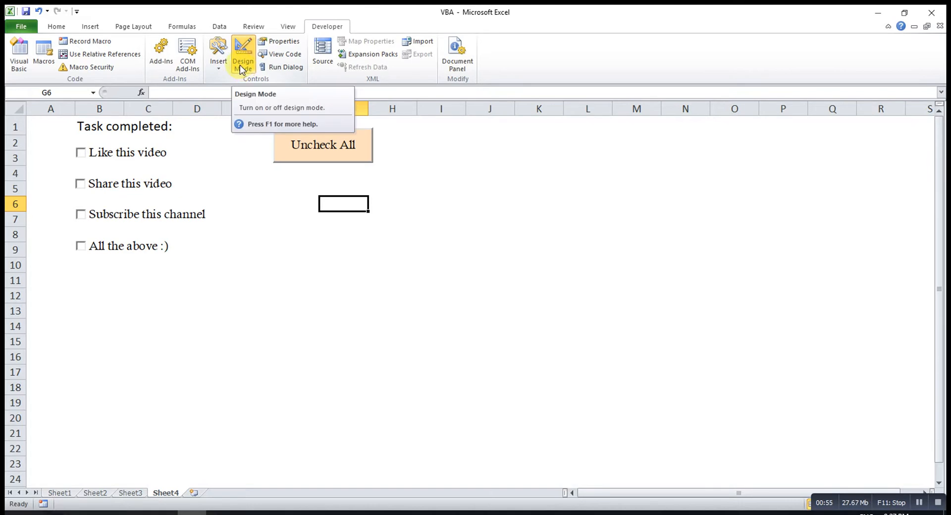
pyautogui.click(243, 54)
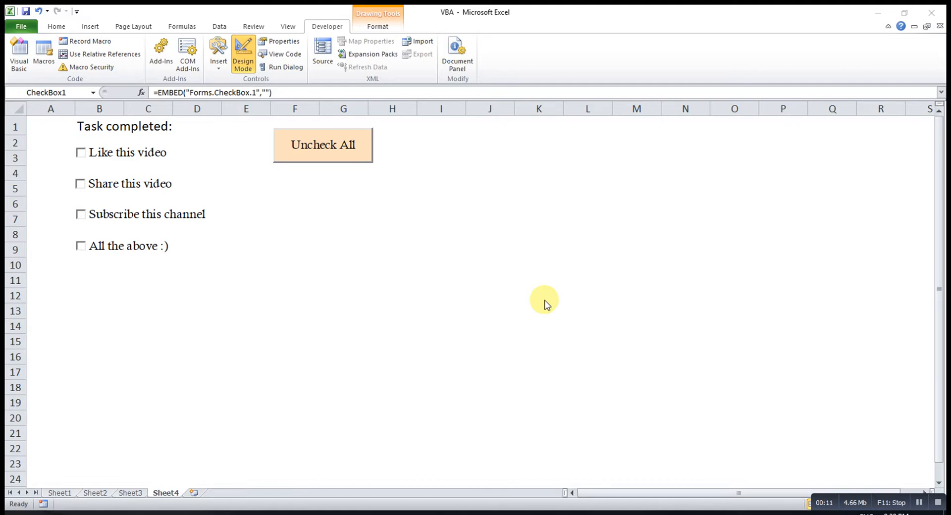
pyautogui.moveTo(92, 253)
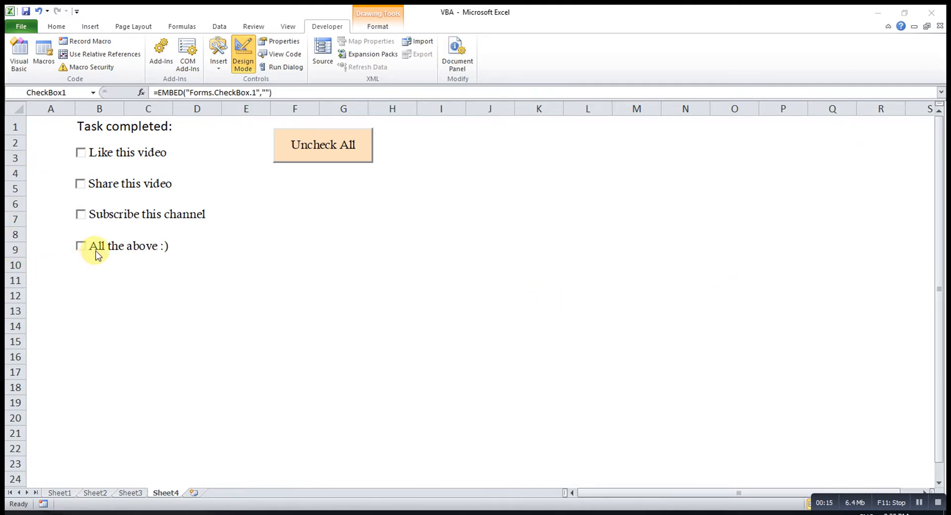
pyautogui.moveTo(176, 204)
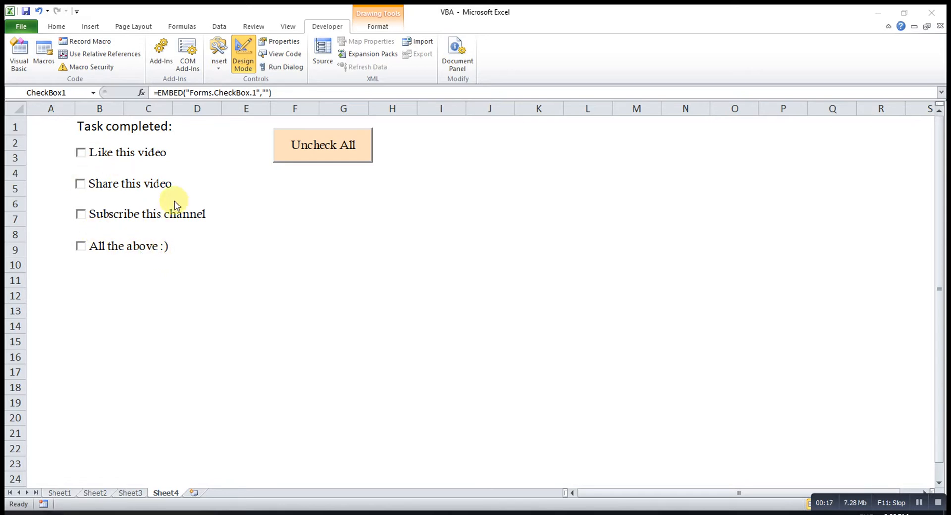
pyautogui.moveTo(126, 201)
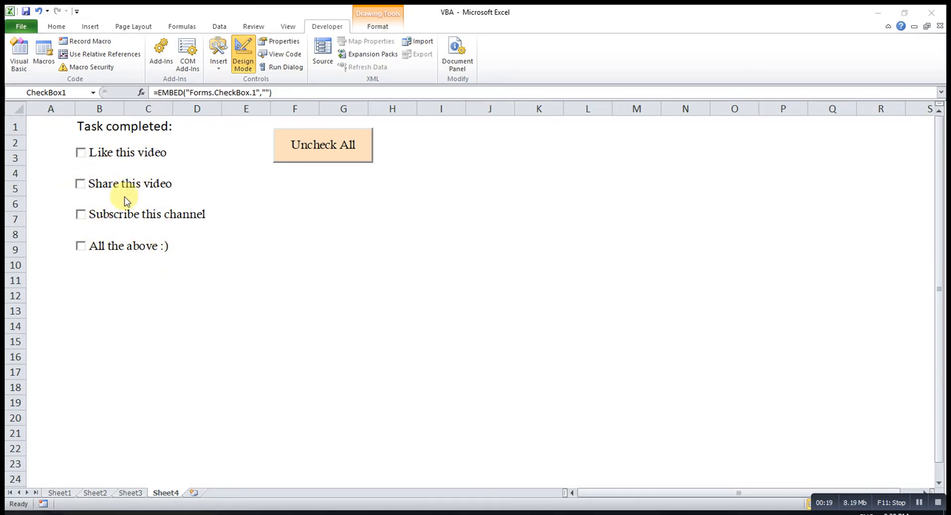
pyautogui.moveTo(198, 146)
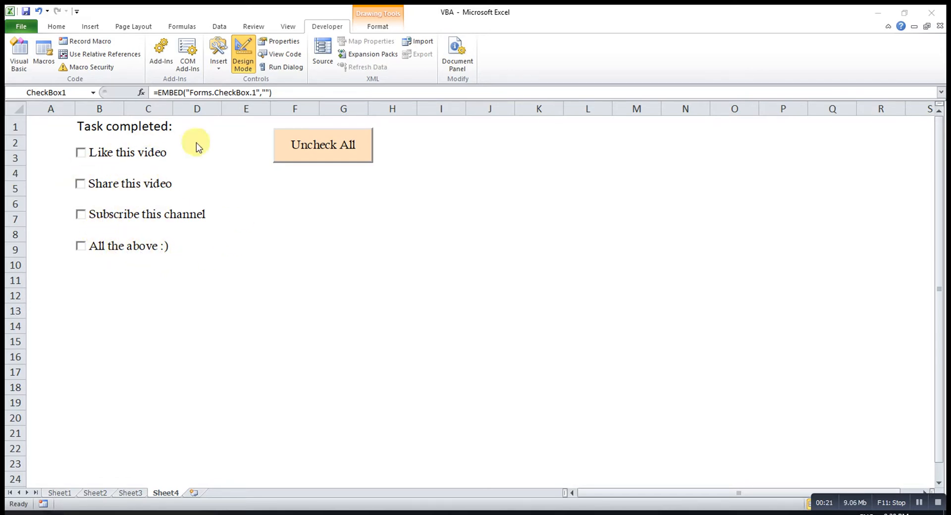
pyautogui.moveTo(230, 73)
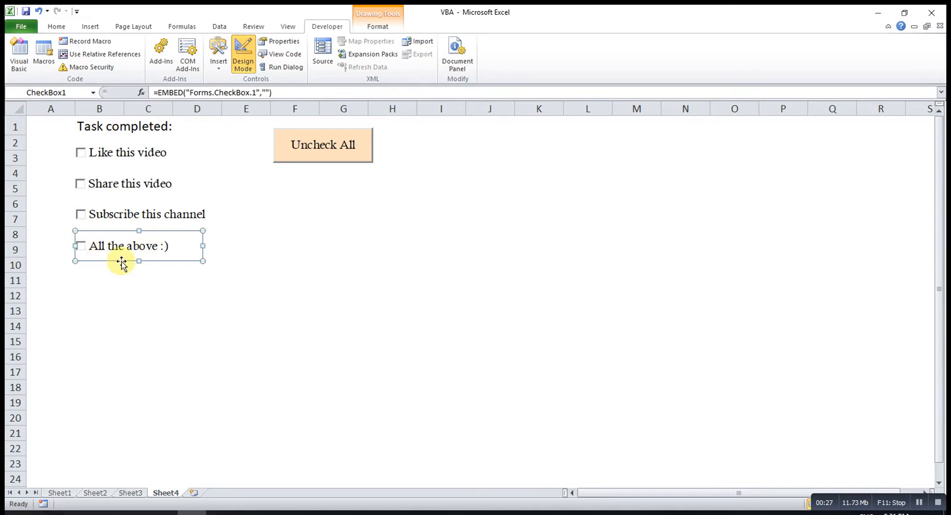
pyautogui.moveTo(126, 259)
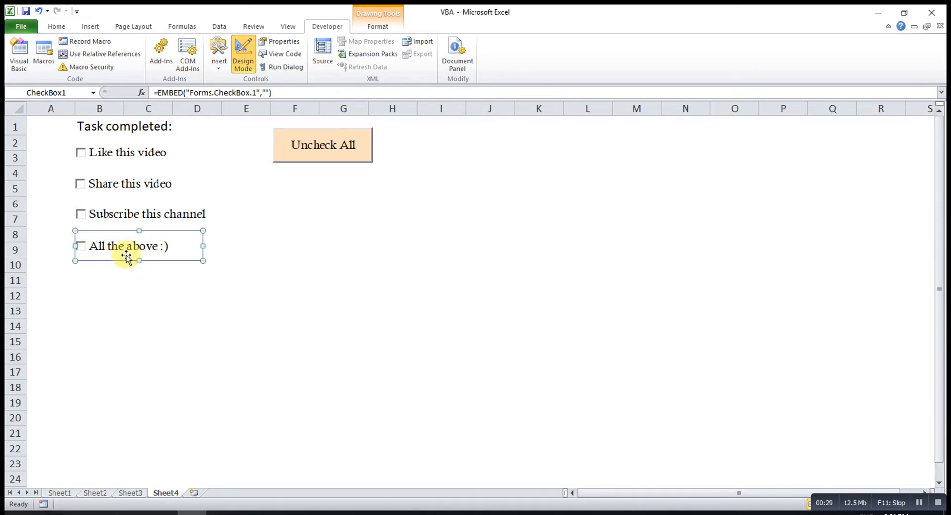
pyautogui.moveTo(282, 47)
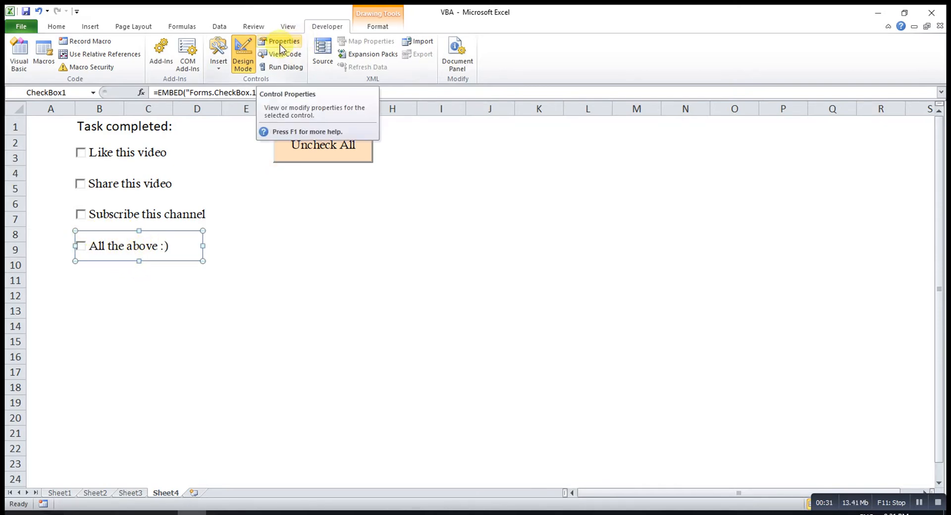
# Inspect each checkbox's properties for its internal name, ending on 'All the above' (CheckBox1).
pyautogui.click(283, 41)
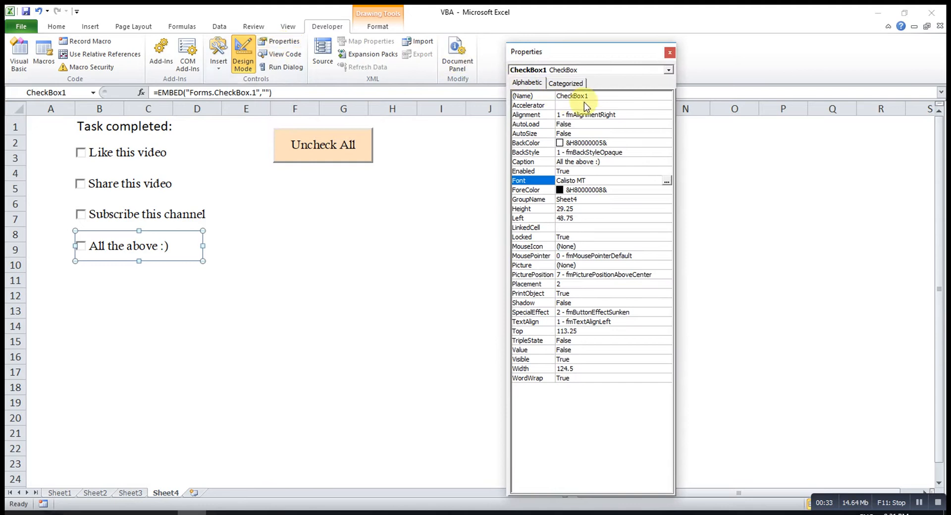
pyautogui.moveTo(592, 98)
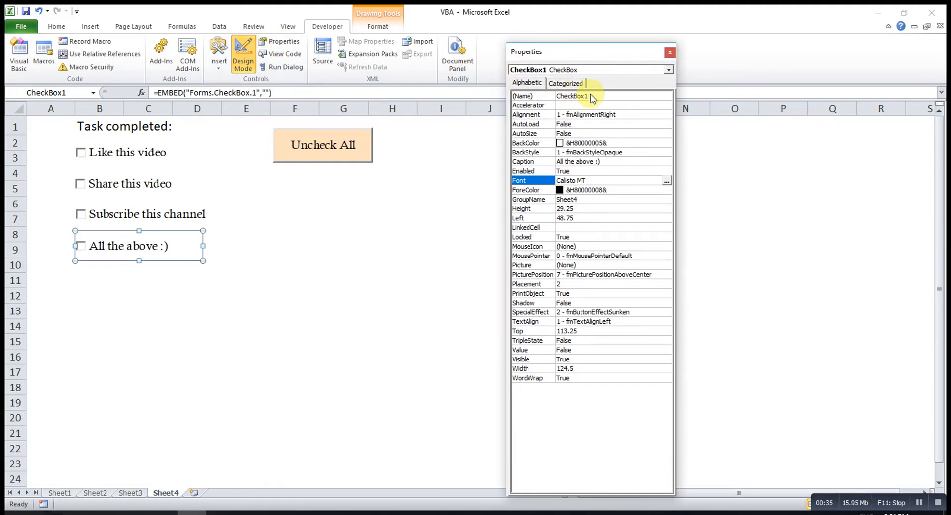
pyautogui.click(127, 152)
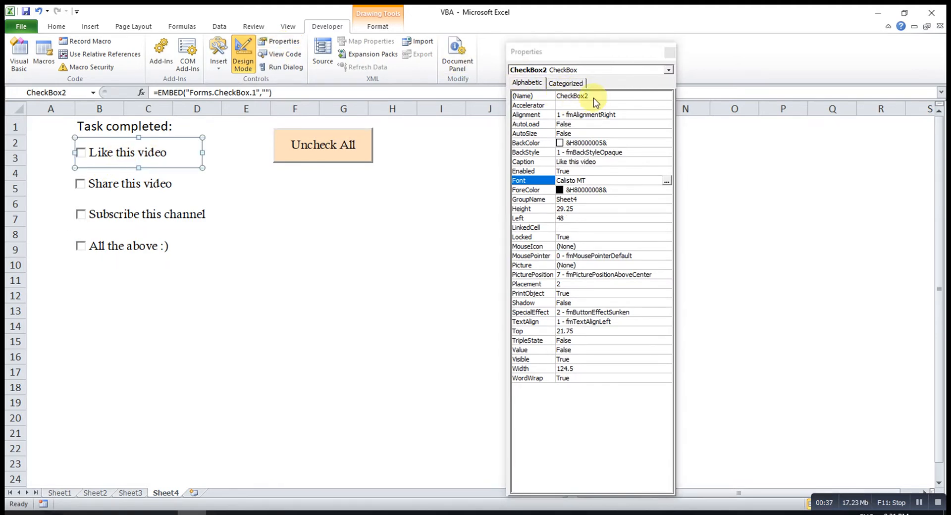
pyautogui.click(128, 184)
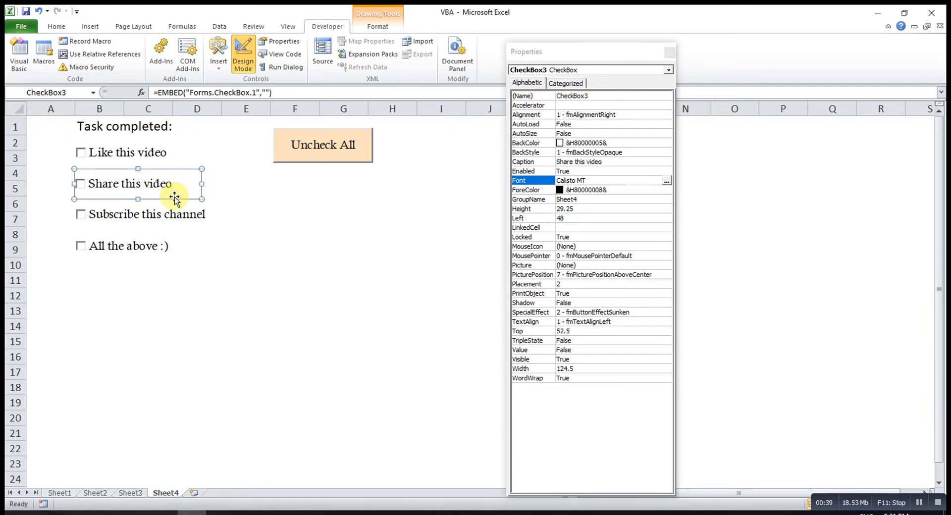
pyautogui.click(671, 51)
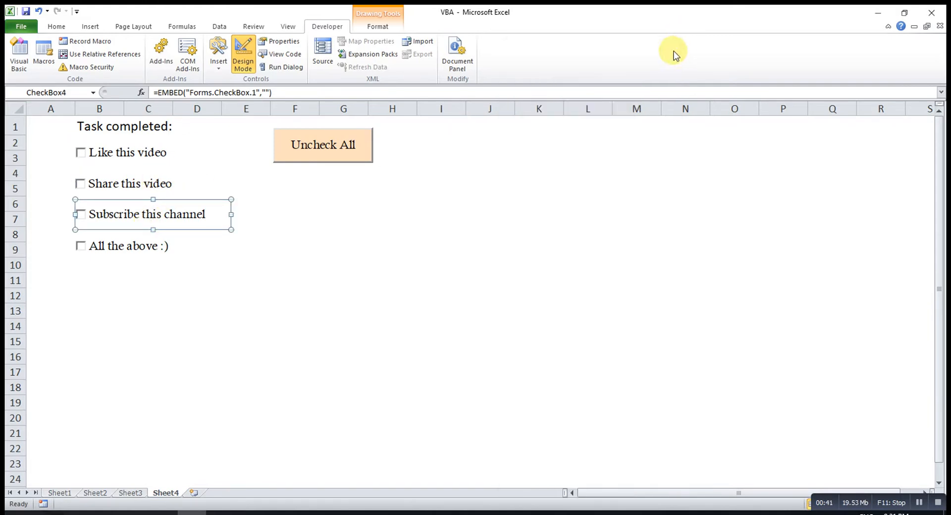
pyautogui.click(151, 246)
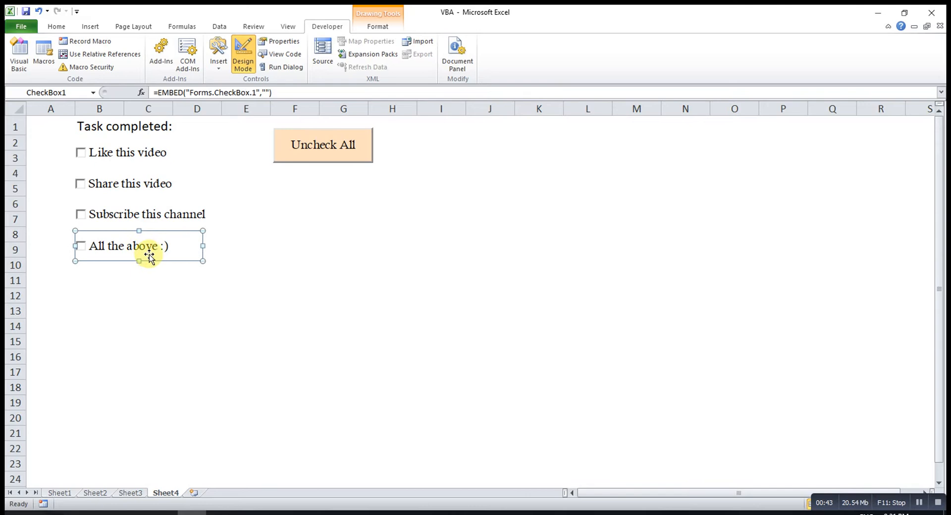
pyautogui.moveTo(130, 160)
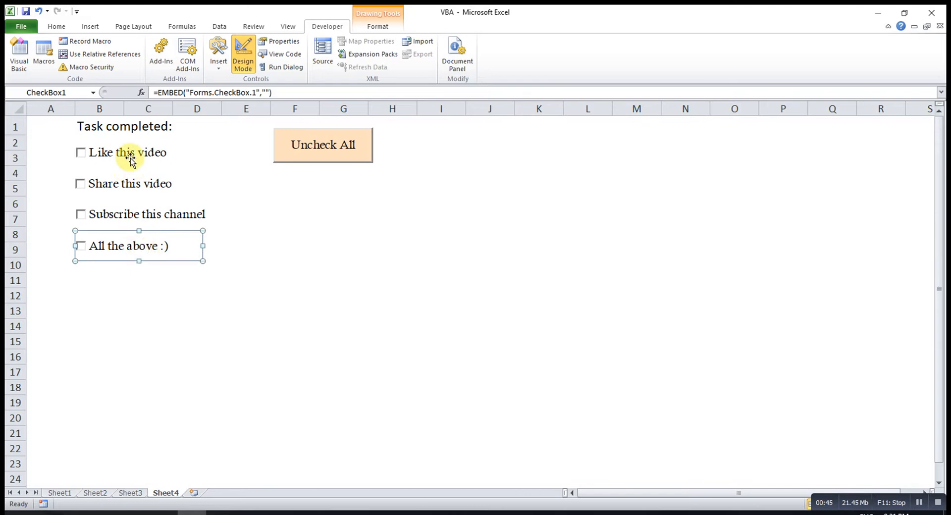
pyautogui.moveTo(128, 219)
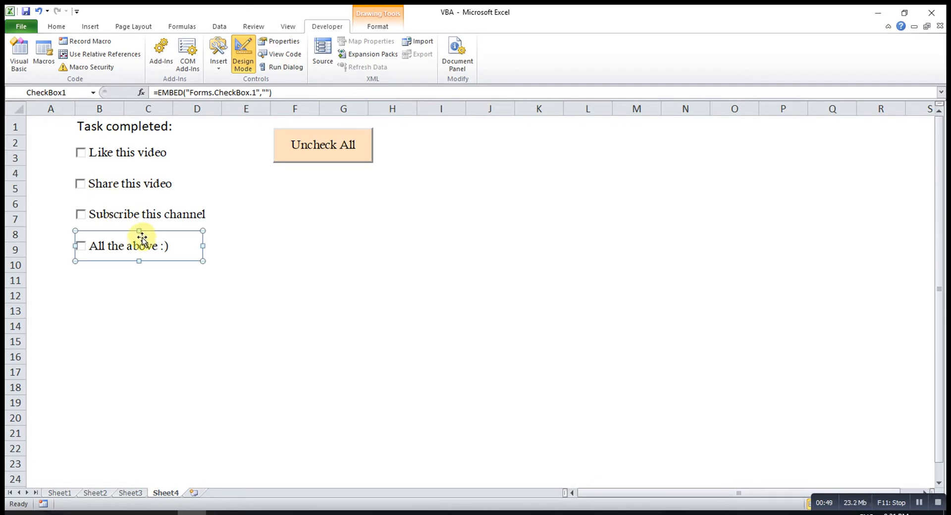
pyautogui.moveTo(120, 252)
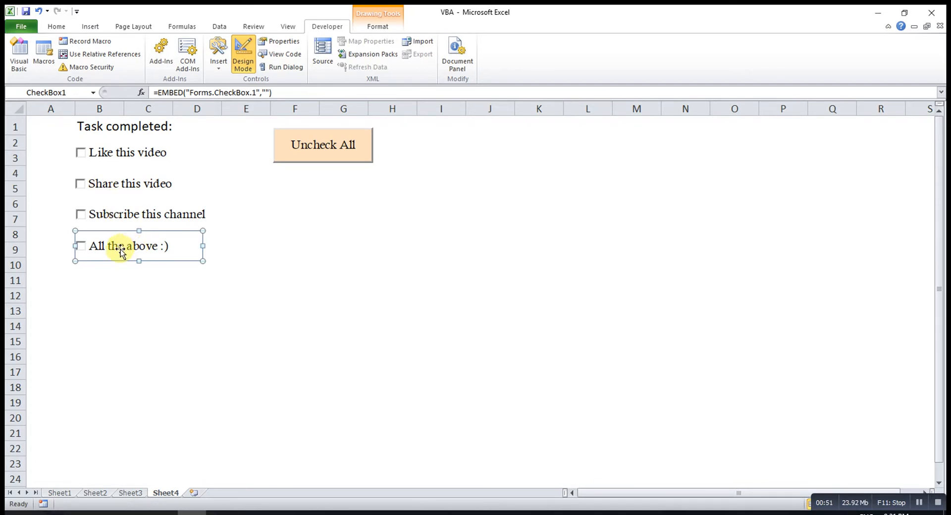
# Start CheckBox1_Click with If Sheet4.CheckBox1.Value = True Then.
pyautogui.doubleClick(121, 246)
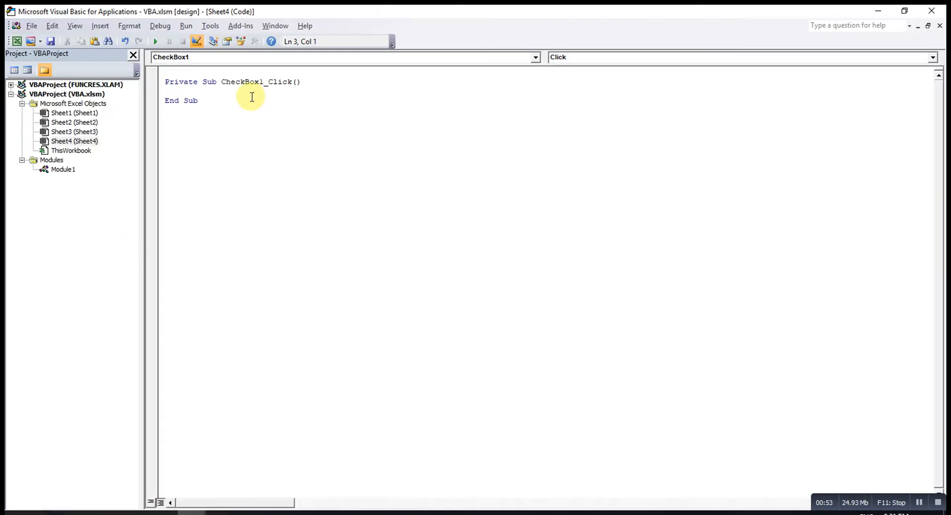
pyautogui.moveTo(232, 98)
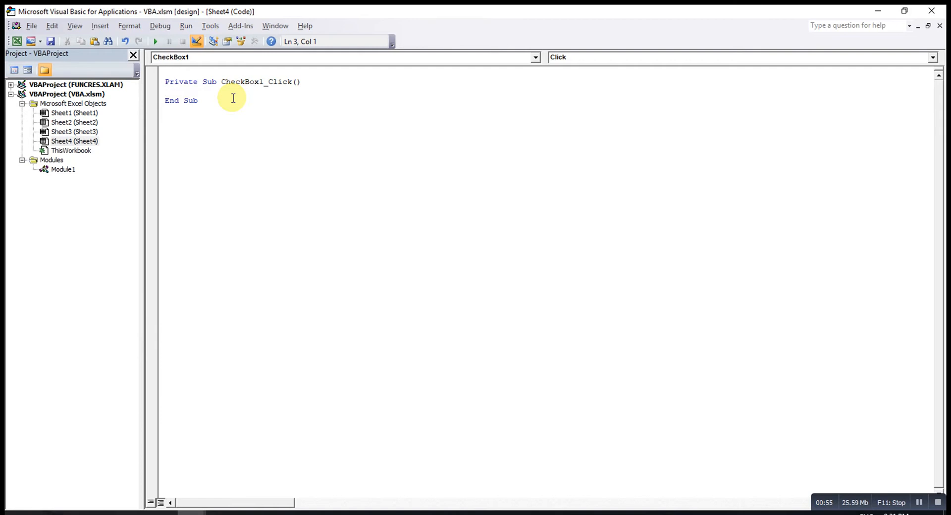
pyautogui.write('if s')
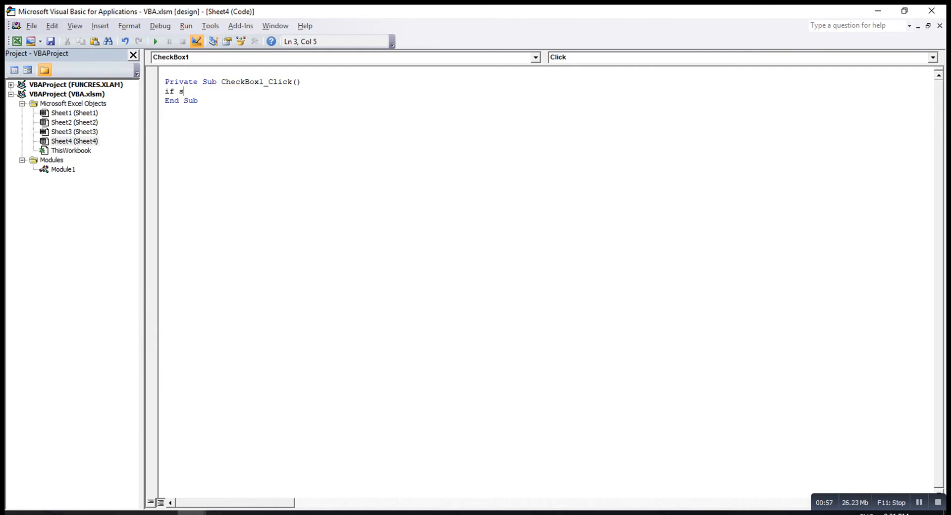
pyautogui.write('heet4')
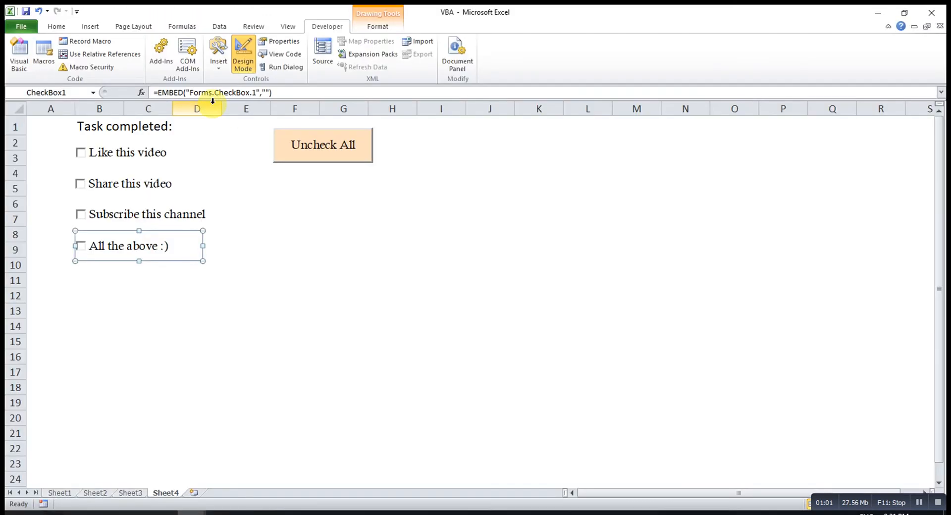
pyautogui.moveTo(108, 273)
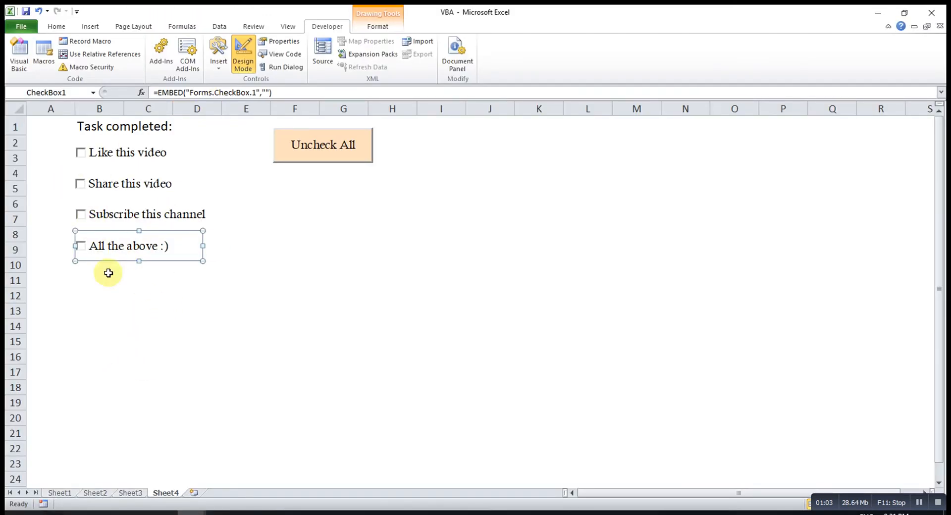
pyautogui.moveTo(193, 402)
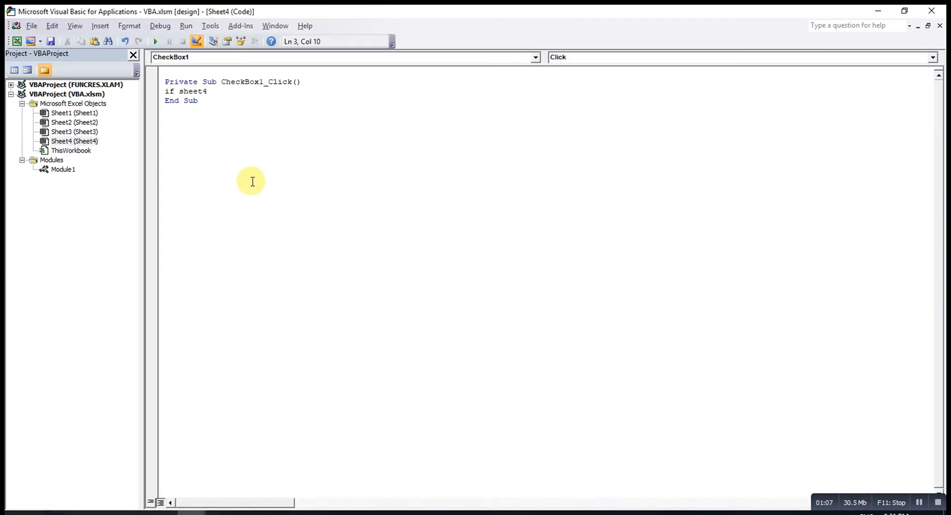
pyautogui.write('.check')
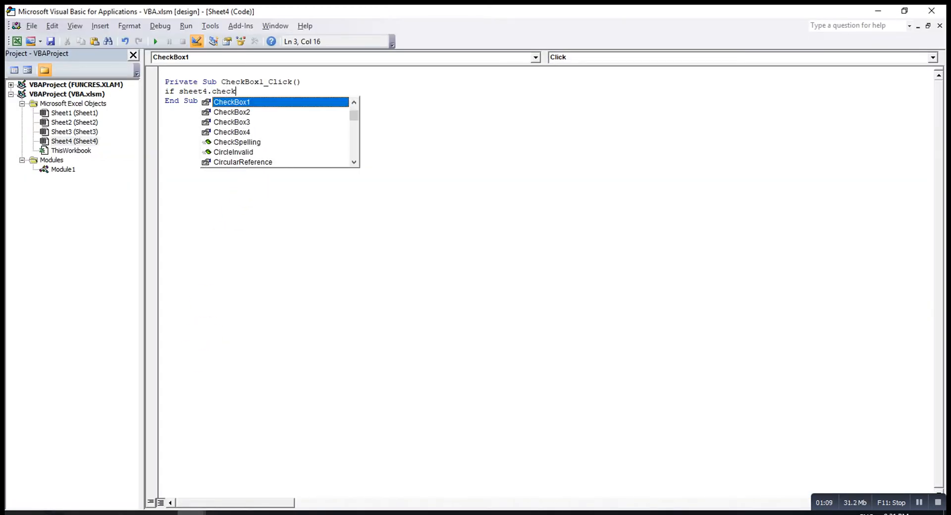
pyautogui.moveTo(243, 113)
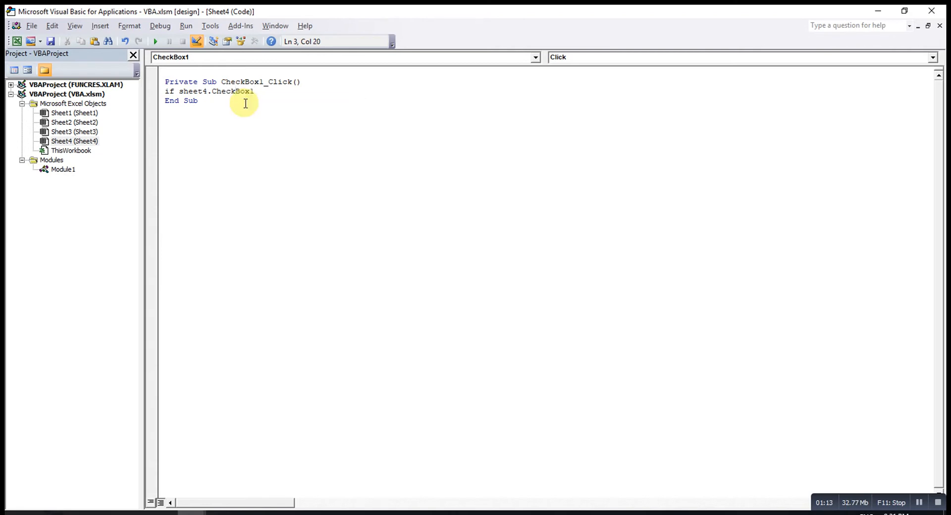
pyautogui.write('.value=')
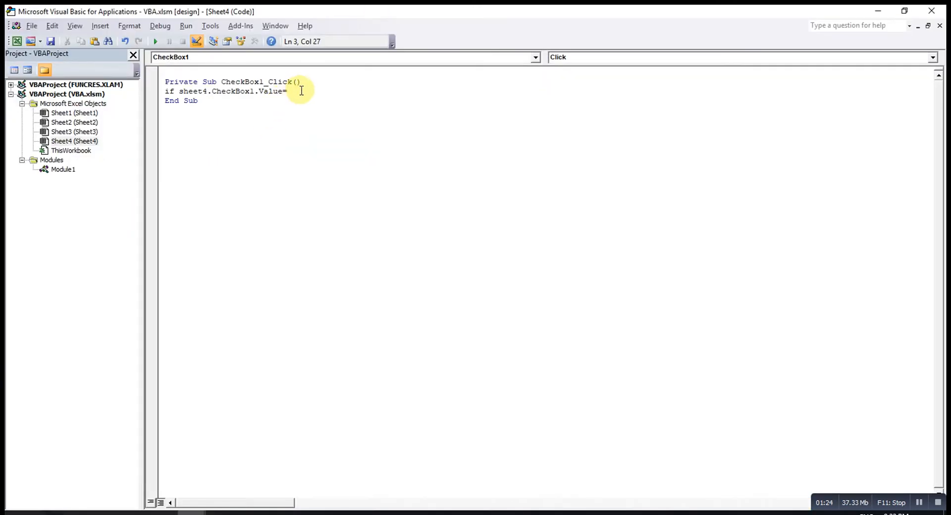
pyautogui.write('tru')
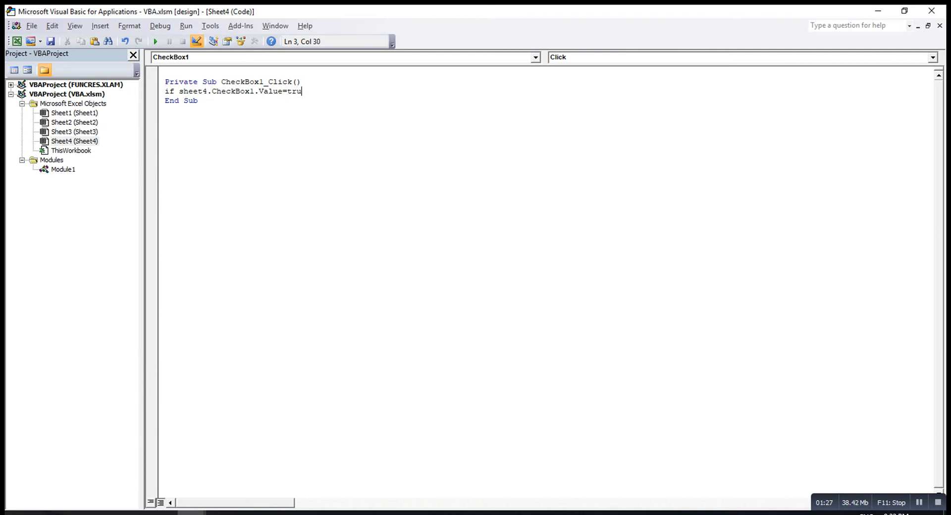
pyautogui.write('e')
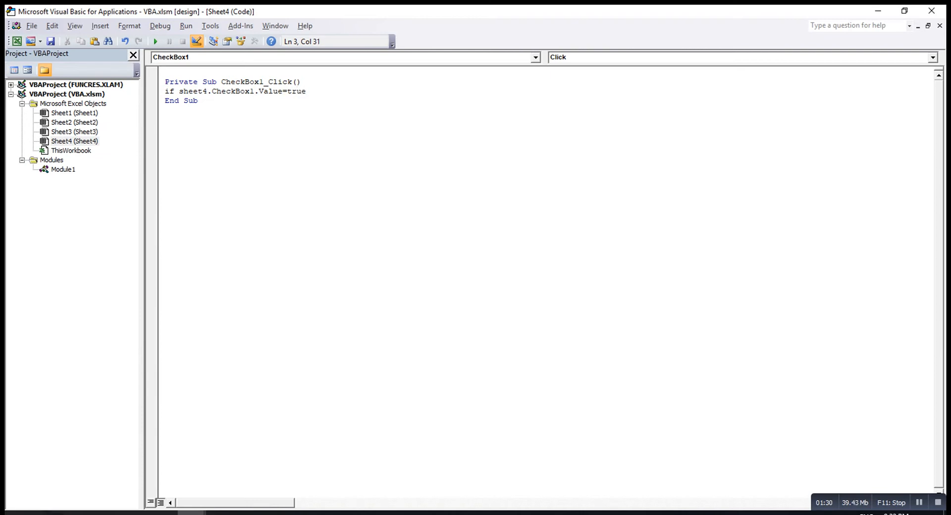
pyautogui.write('then')
pyautogui.write('with')
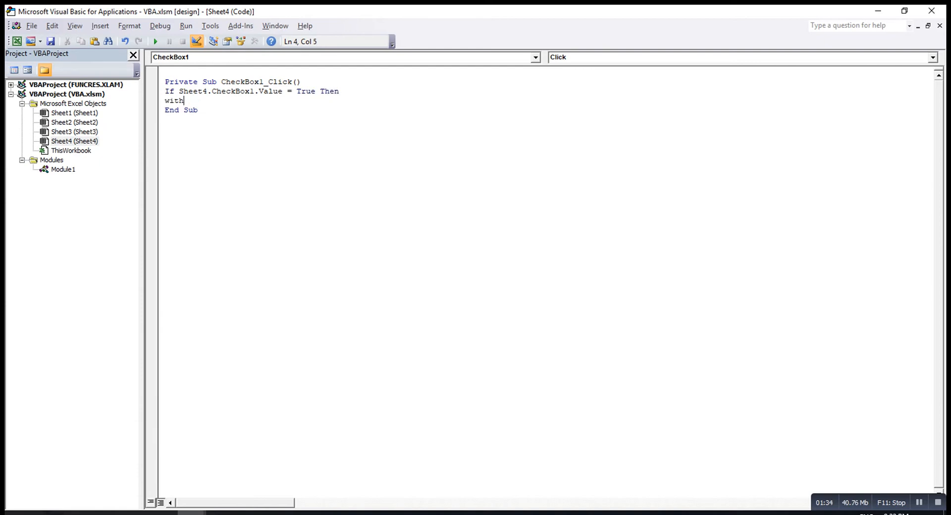
# Add a With Worksheets(4) block and a For i = 1 To 4 loop.
pyautogui.write('wo')
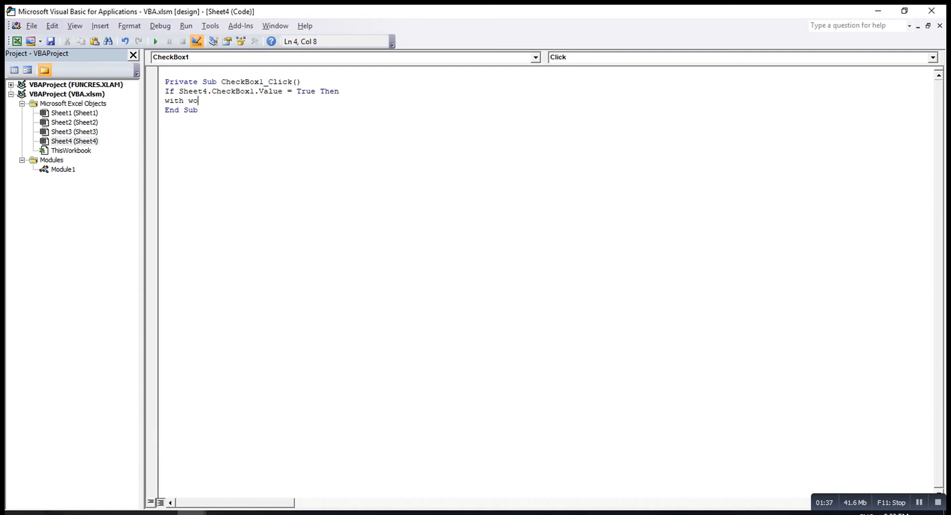
pyautogui.write('rksheets(')
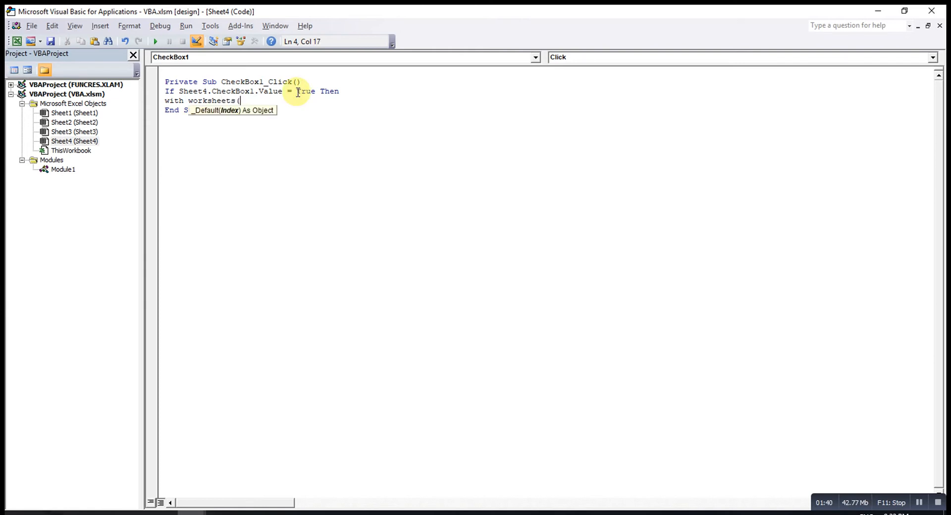
pyautogui.write('4)')
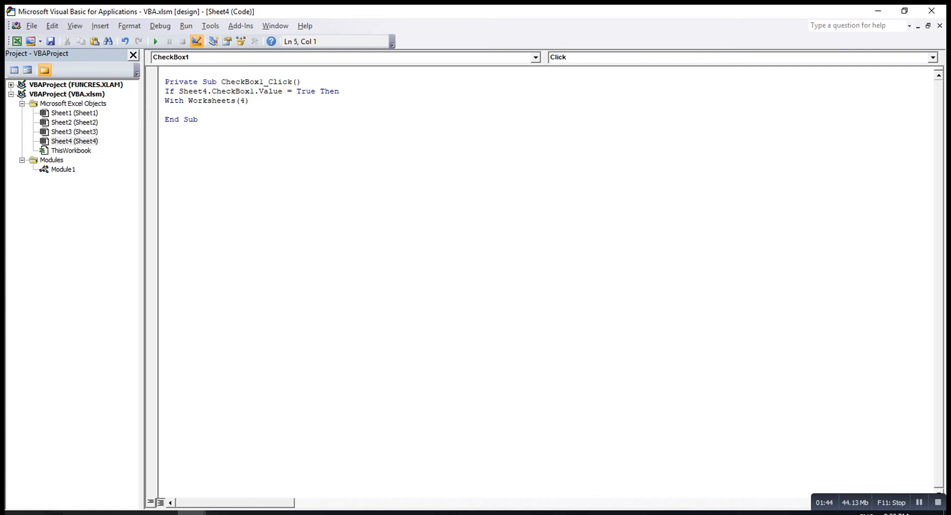
pyautogui.write('for i =')
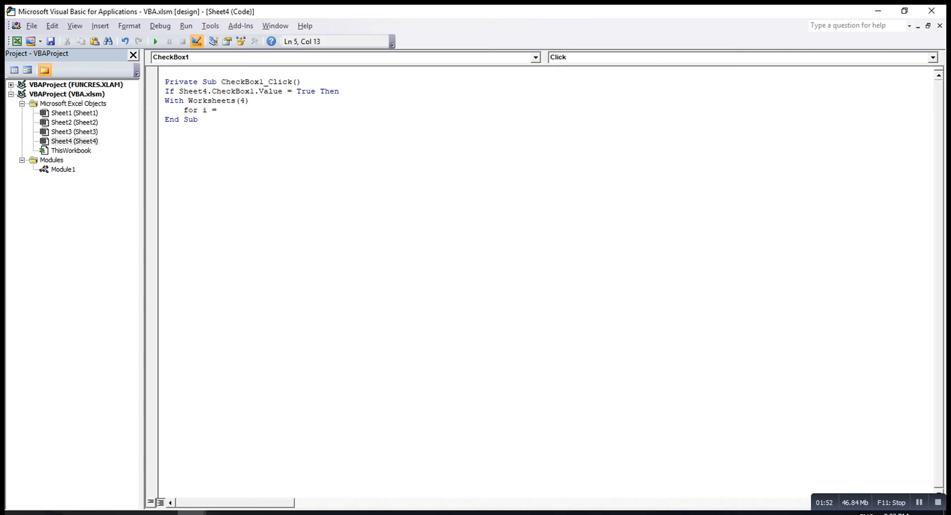
pyautogui.write('1 to 4')
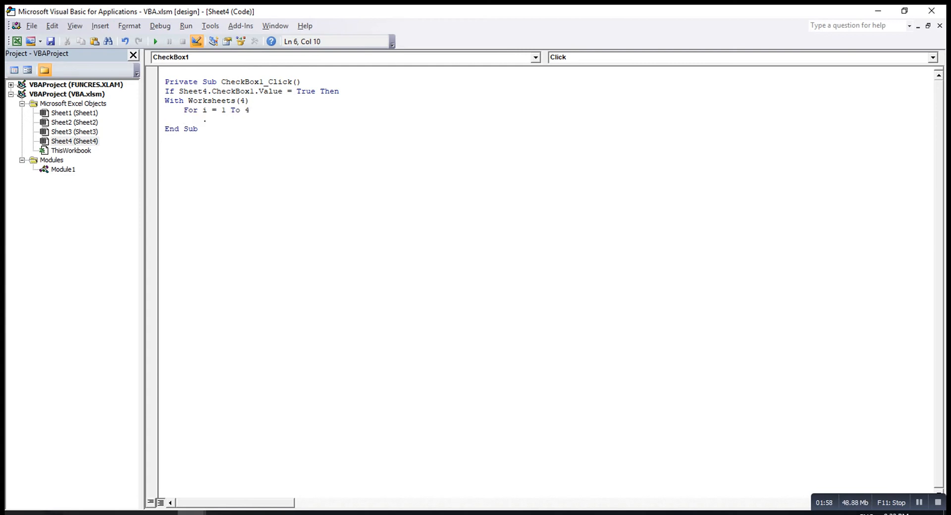
# Add the loop line .OLEObjects("CheckBox" & i).Object.Value = True.
pyautogui.write('.oleob')
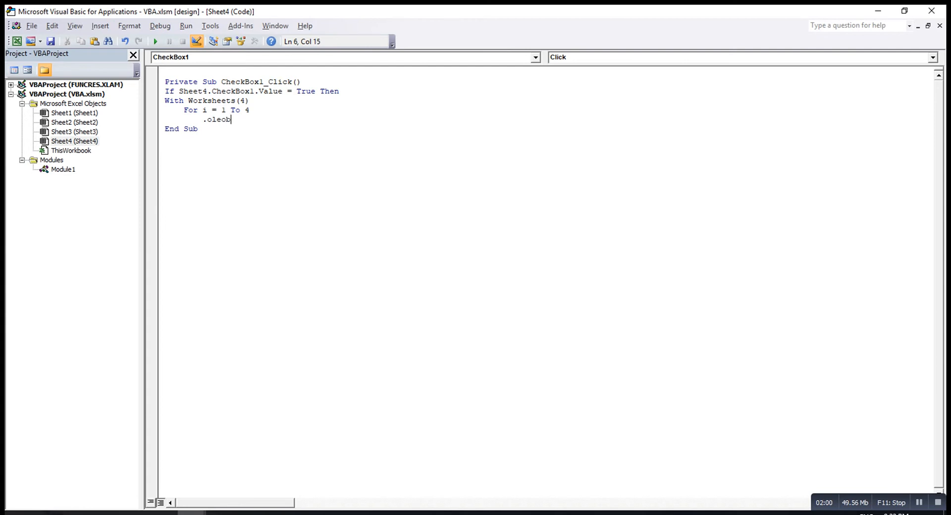
pyautogui.write('ject')
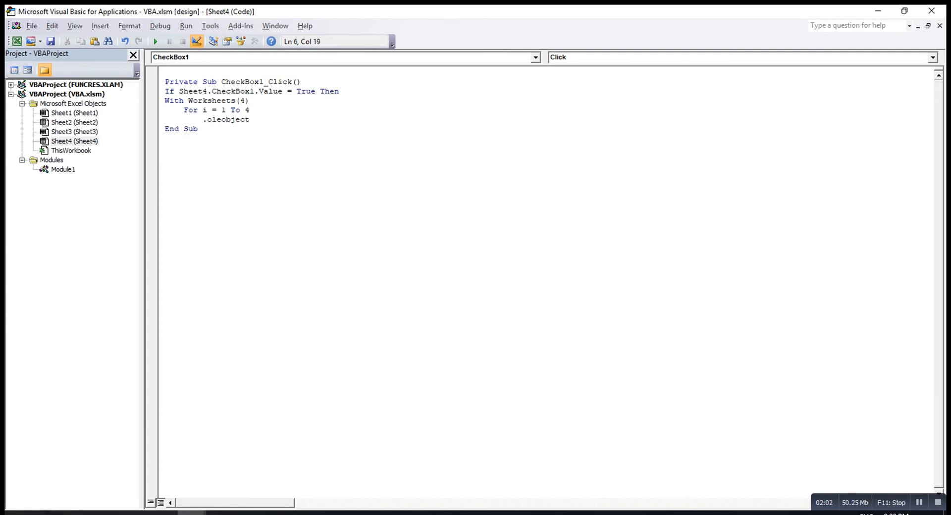
pyautogui.write('s(')
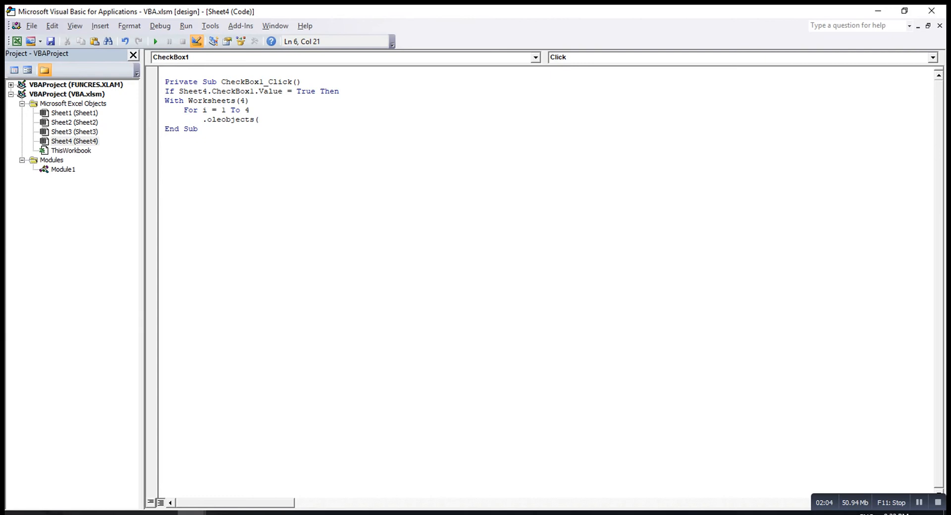
pyautogui.write('"C')
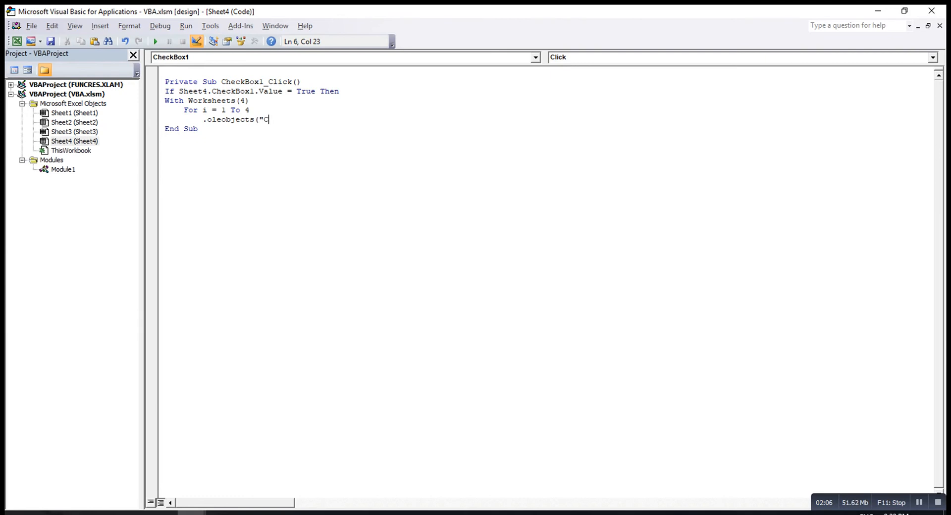
pyautogui.write('hec')
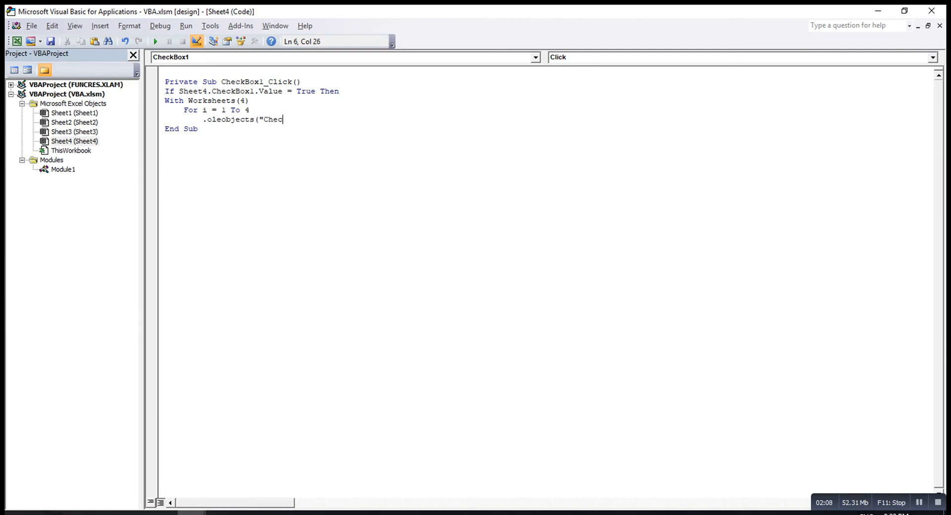
pyautogui.write('k')
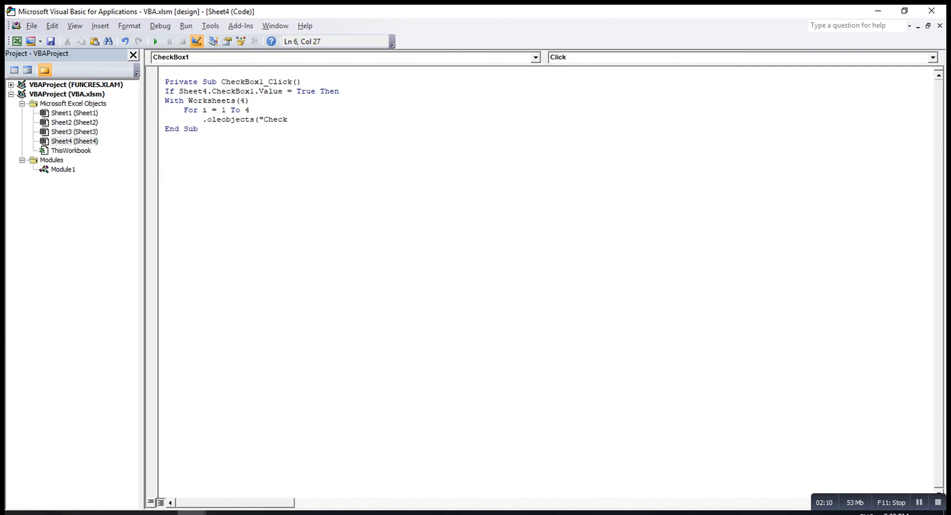
pyautogui.write('Box')
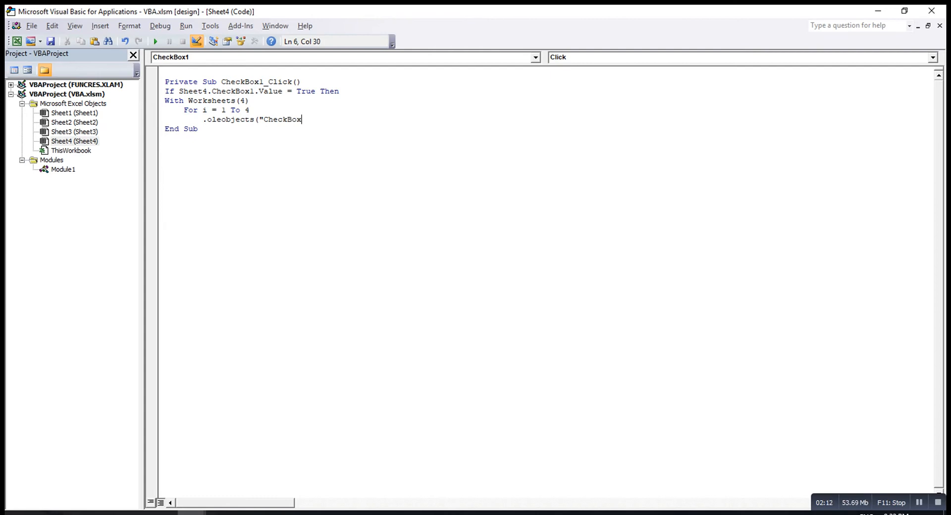
pyautogui.moveTo(261, 119)
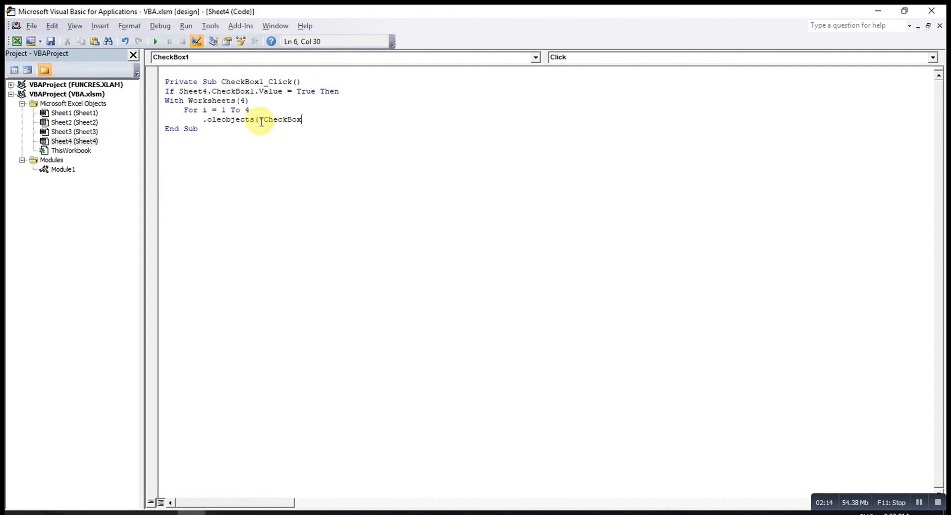
pyautogui.write('"')
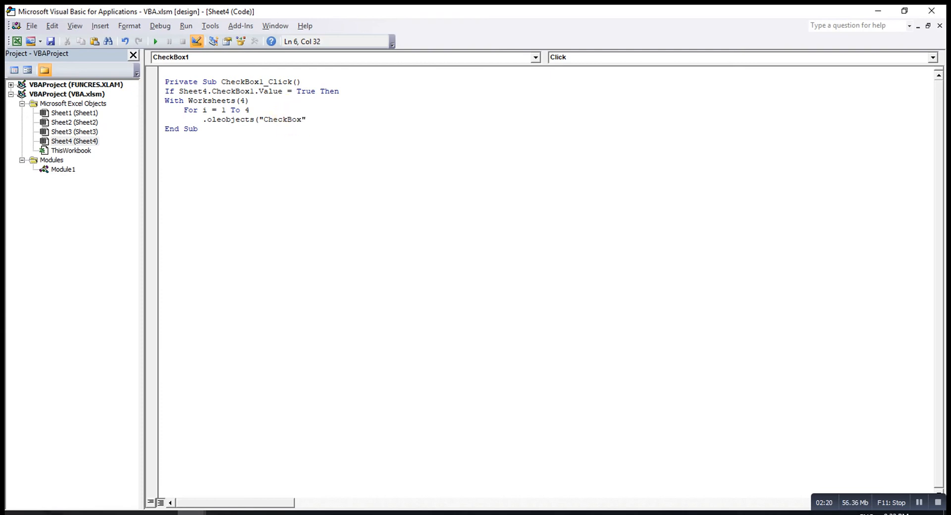
pyautogui.write('& i')
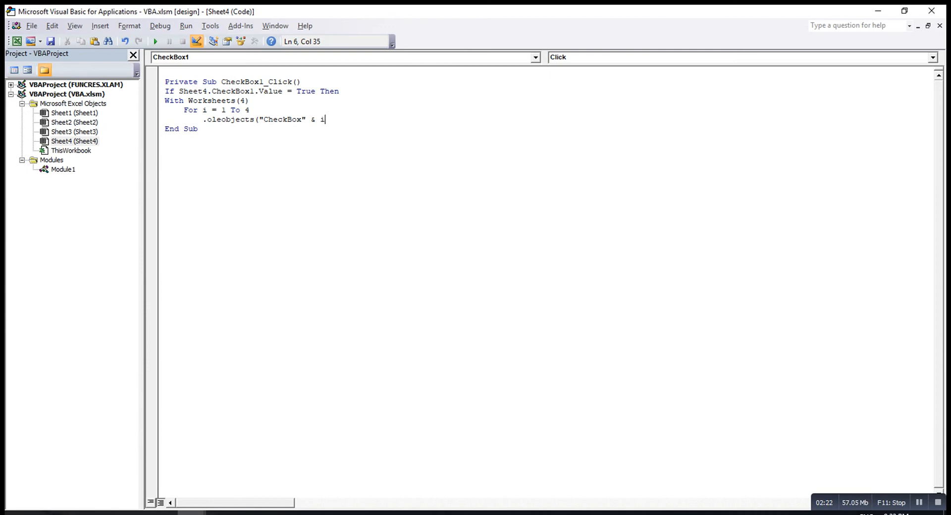
pyautogui.write(')')
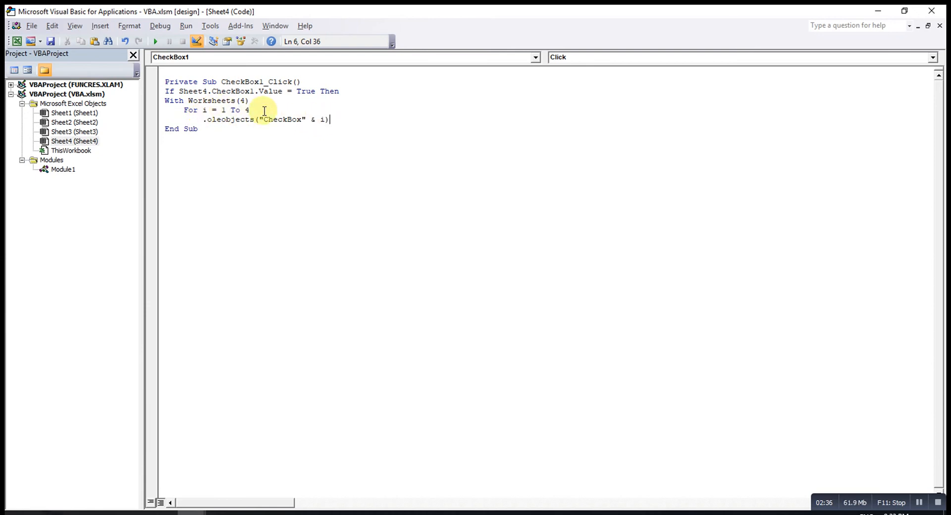
pyautogui.moveTo(340, 124)
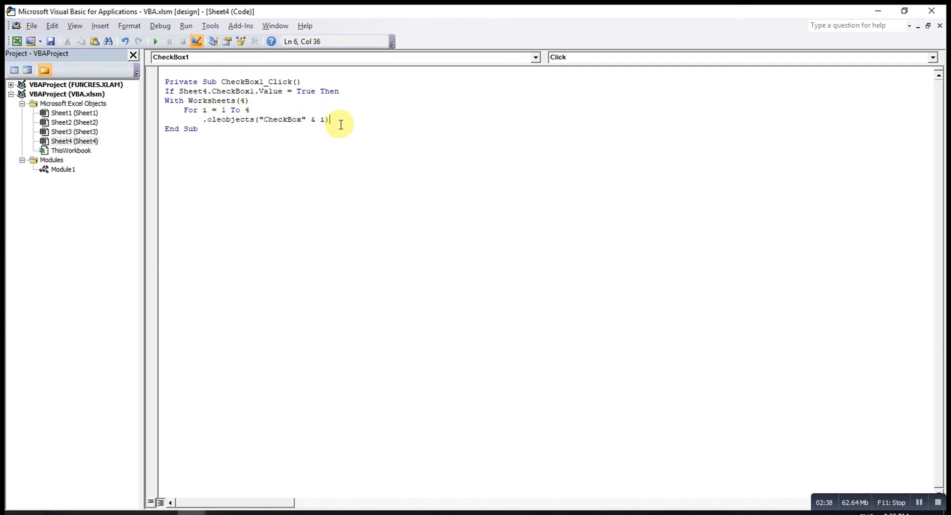
pyautogui.write('.c')
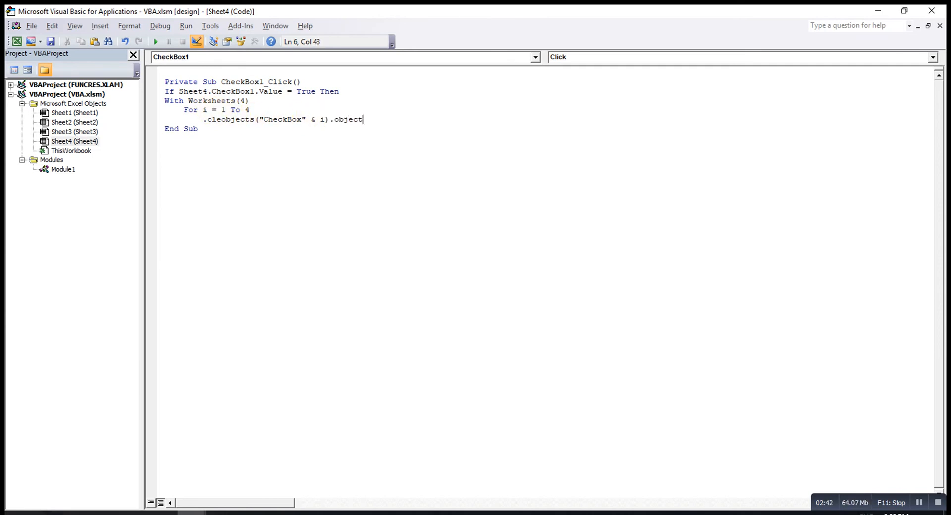
pyautogui.write('.value=tur')
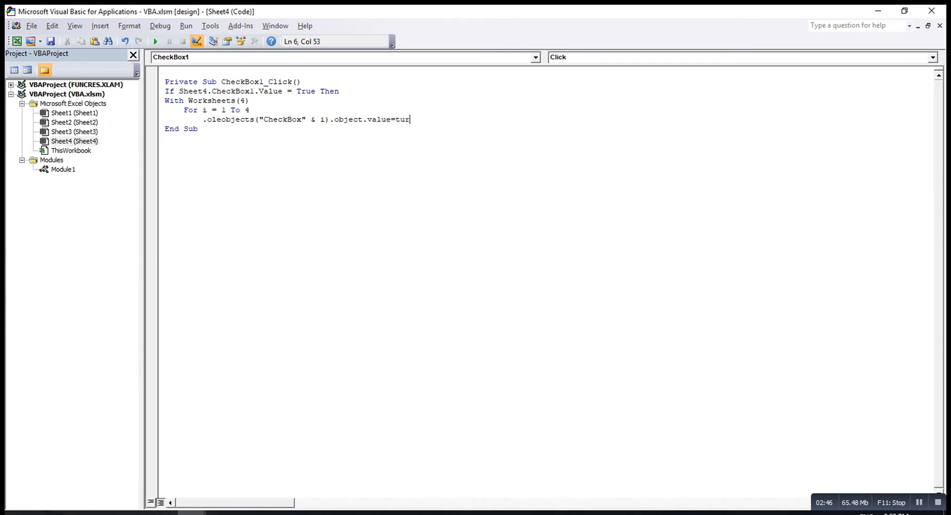
pyautogui.write('e')
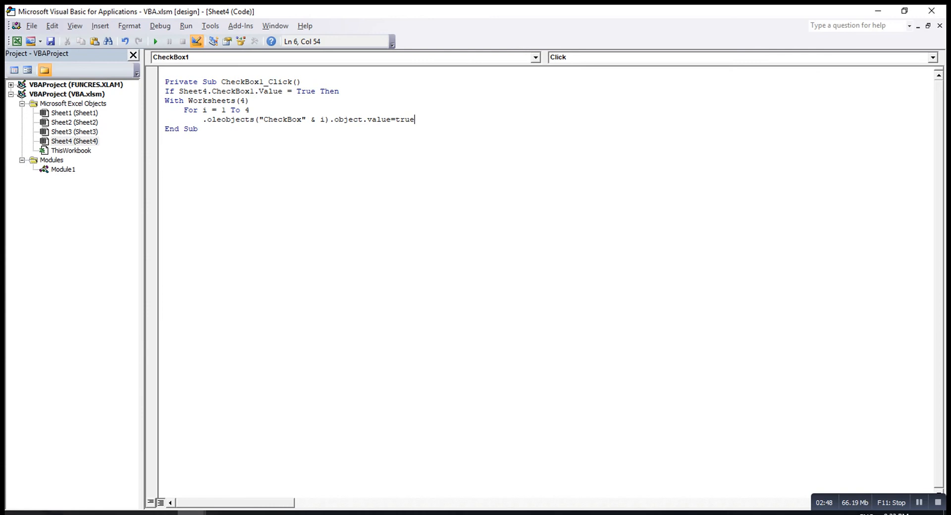
pyautogui.press('enter')
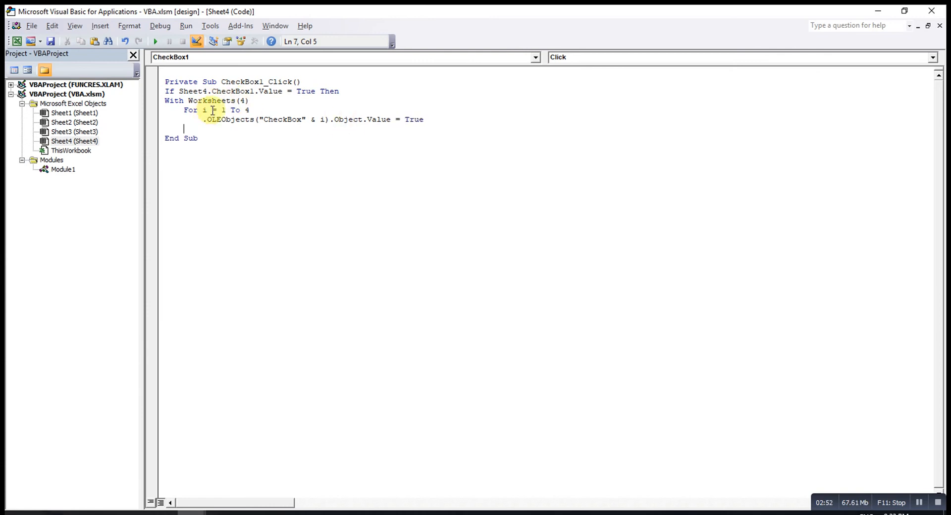
# Add Next i, End With and End If to CheckBox1_Click, then return to Excel.
pyautogui.write('ne')
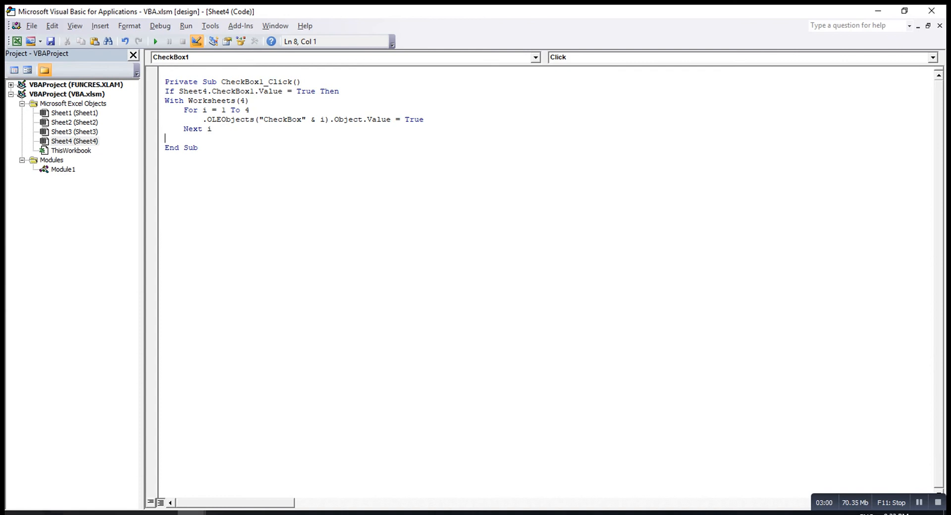
pyautogui.write('end with')
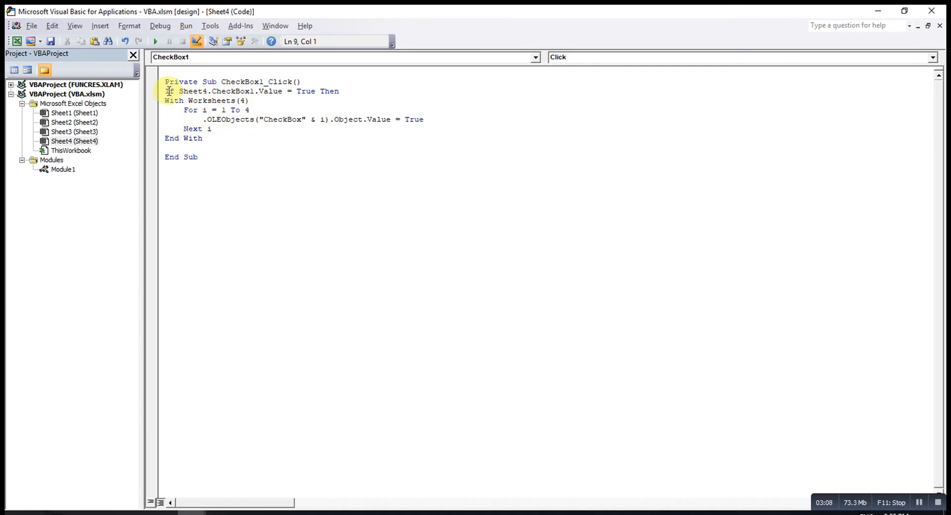
pyautogui.write('end if')
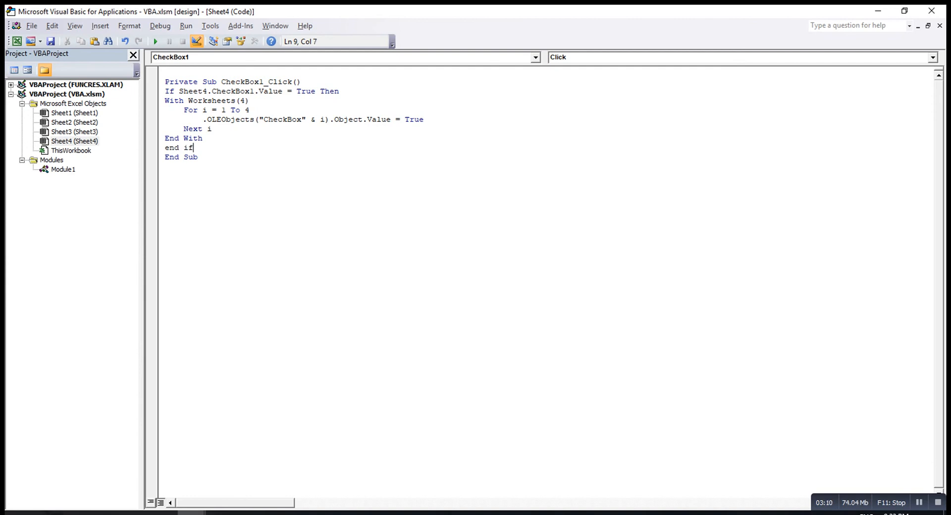
pyautogui.press('enter')
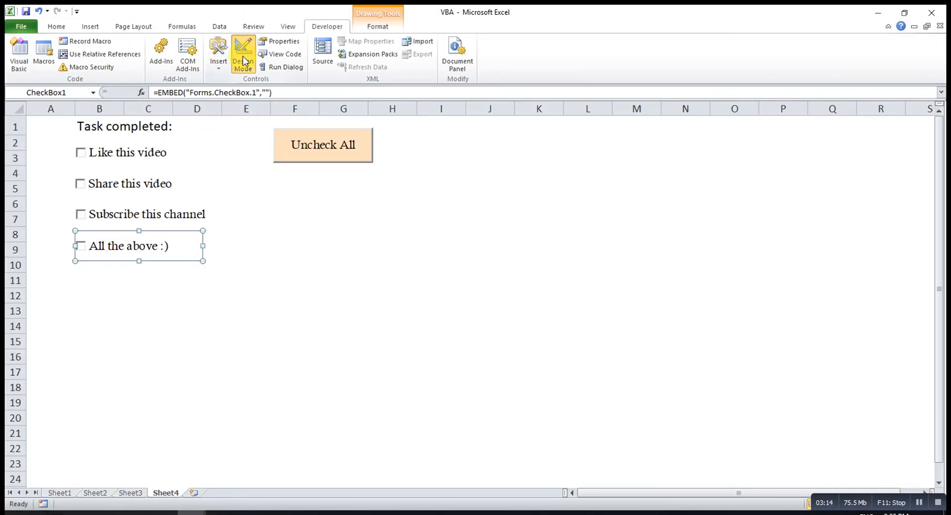
# Exit Design Mode and tick 'All the above' to confirm all four boxes get checked.
pyautogui.click(243, 54)
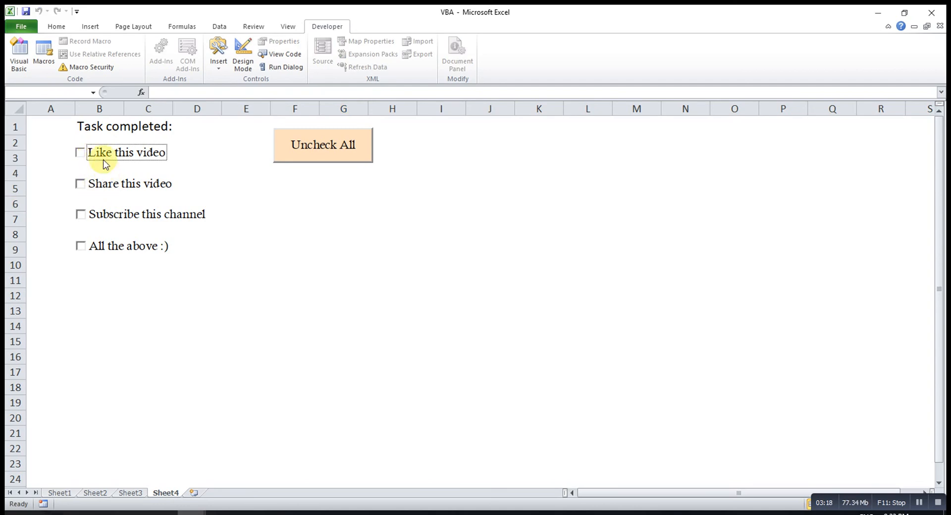
pyautogui.moveTo(88, 254)
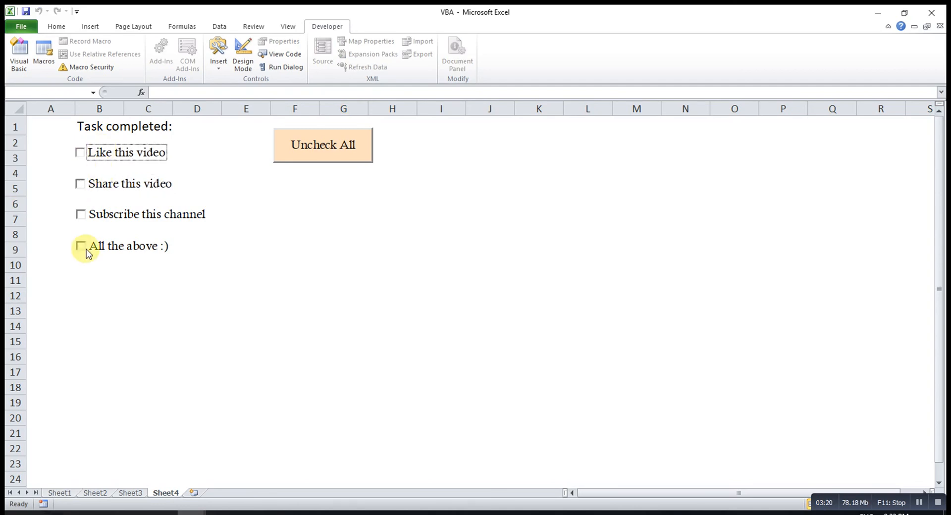
pyautogui.click(80, 246)
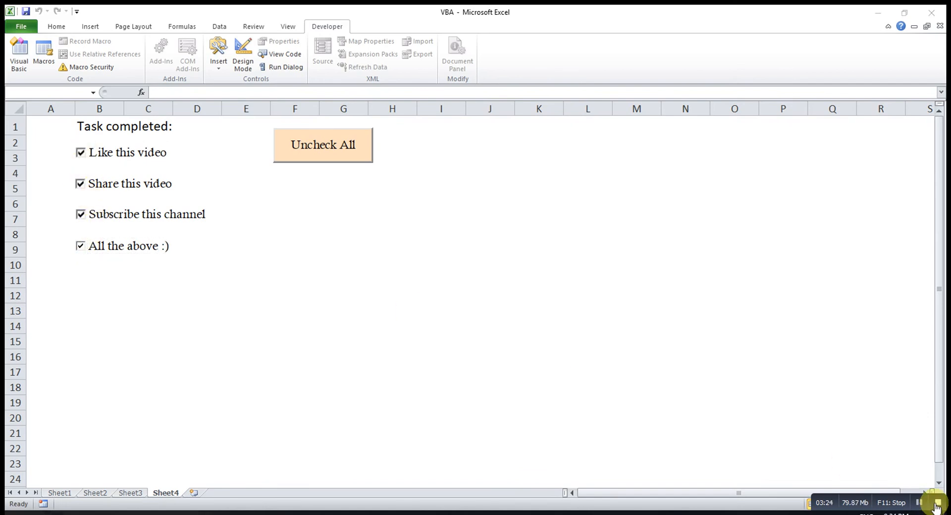
pyautogui.moveTo(194, 180)
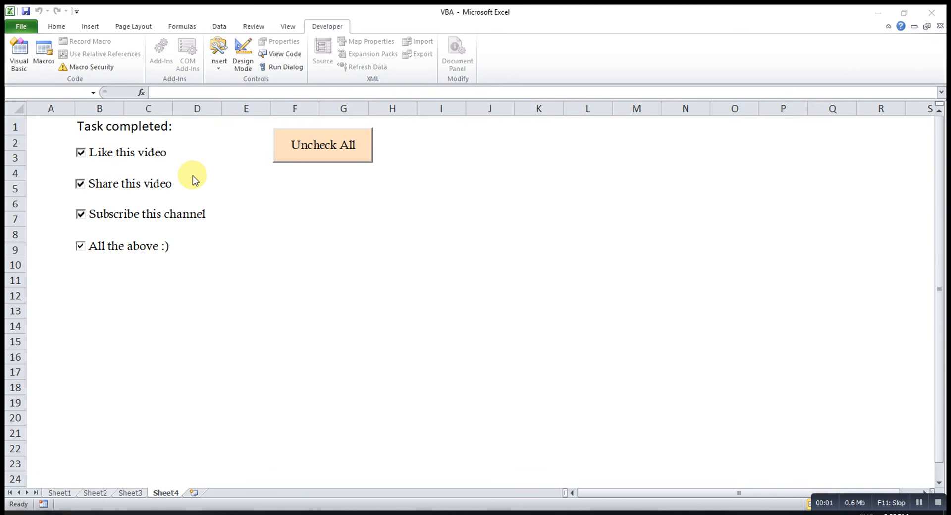
pyautogui.moveTo(95, 266)
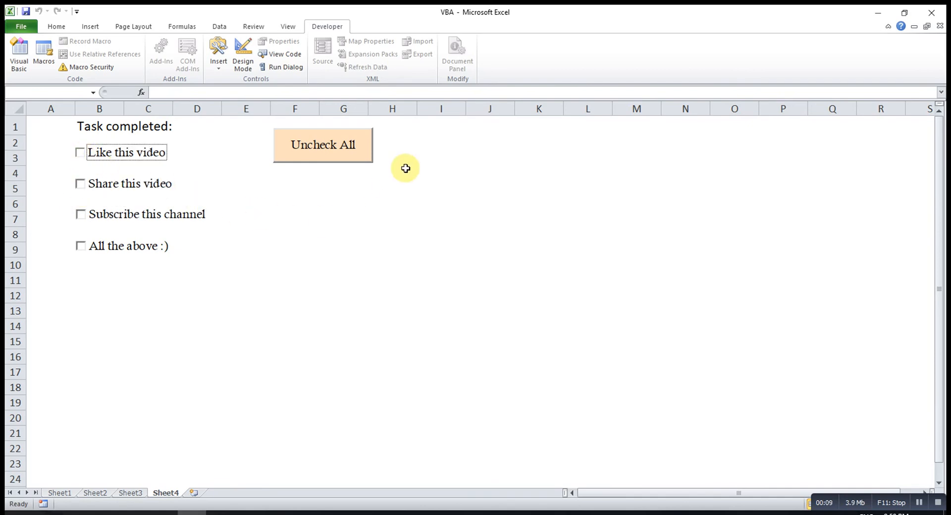
pyautogui.moveTo(349, 167)
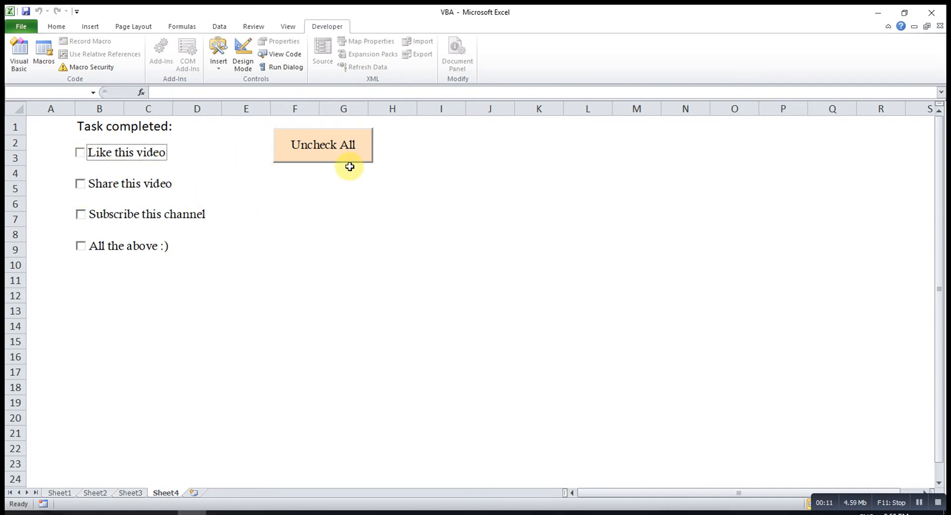
pyautogui.moveTo(243, 55)
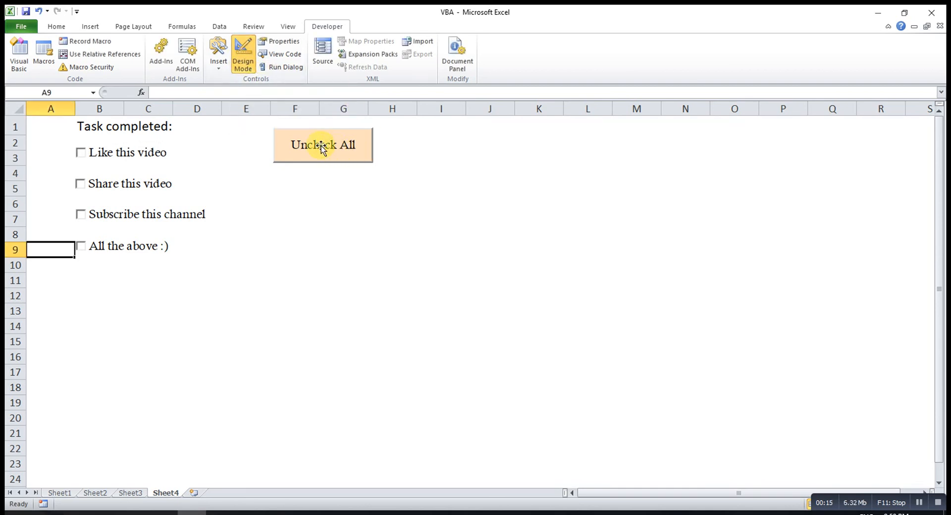
# Reuse the With loop in CommandButton1_Click with the value changed from True to False.
pyautogui.doubleClick(322, 145)
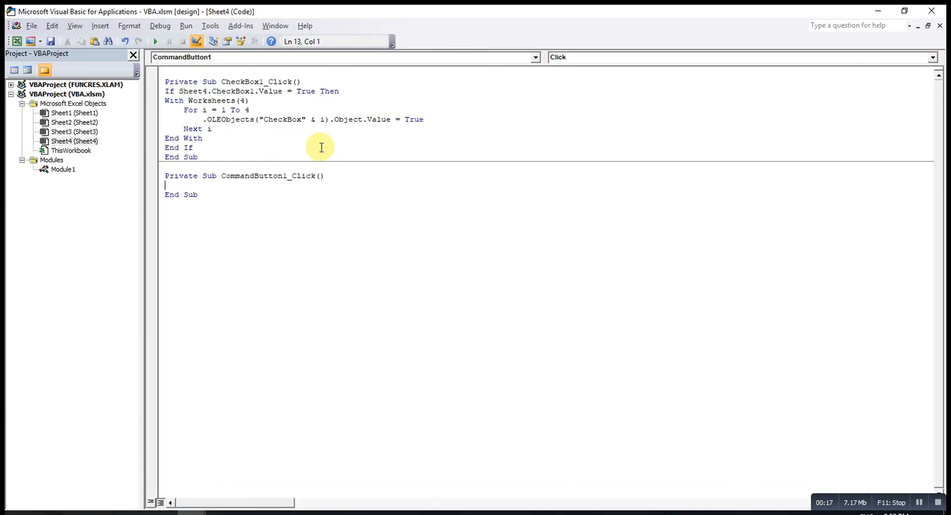
pyautogui.moveTo(197, 186)
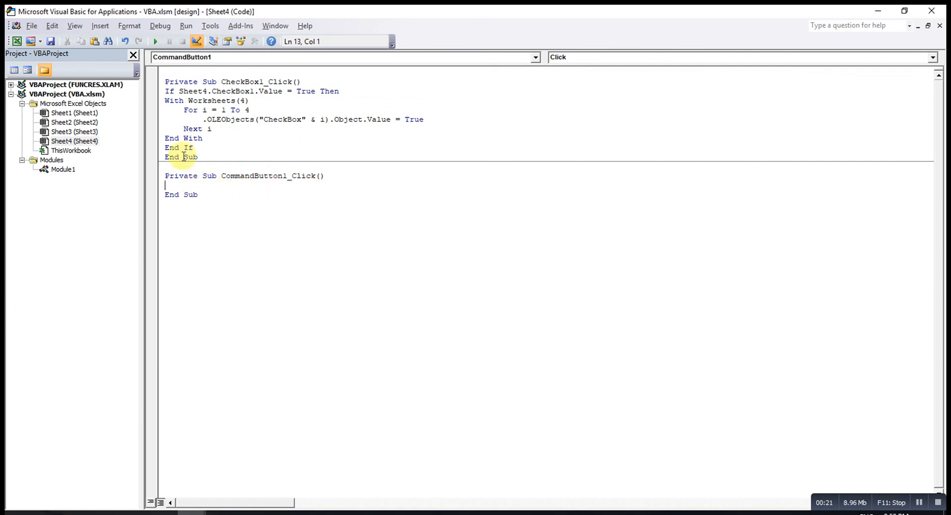
pyautogui.moveTo(411, 119)
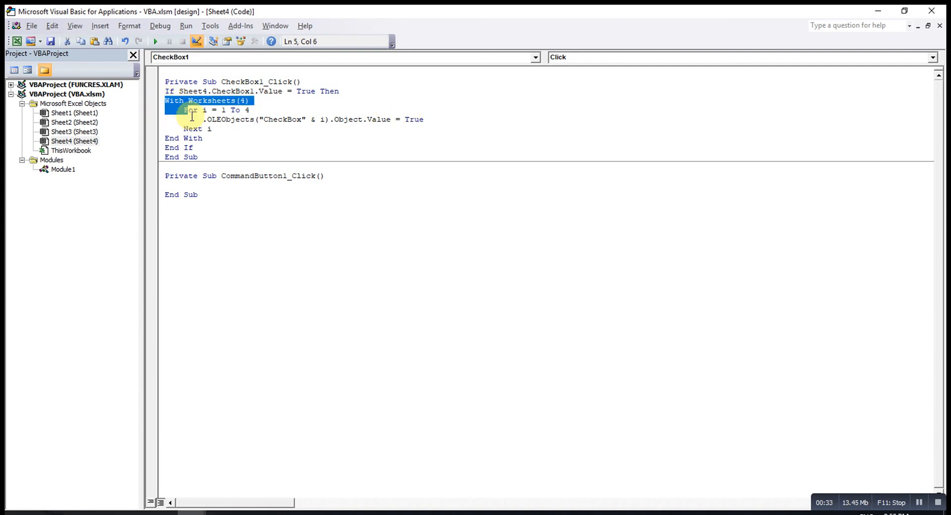
pyautogui.moveTo(189, 101); pyautogui.dragTo(206, 137)
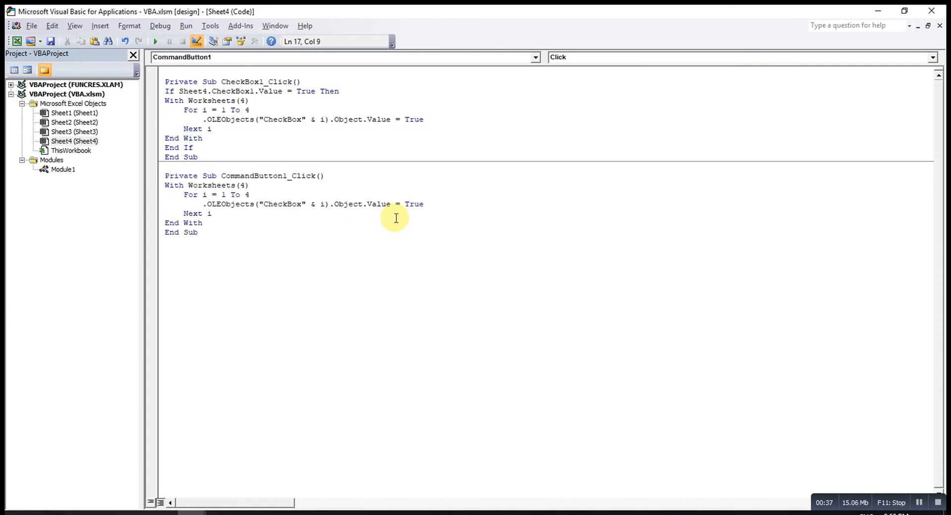
pyautogui.doubleClick(415, 204)
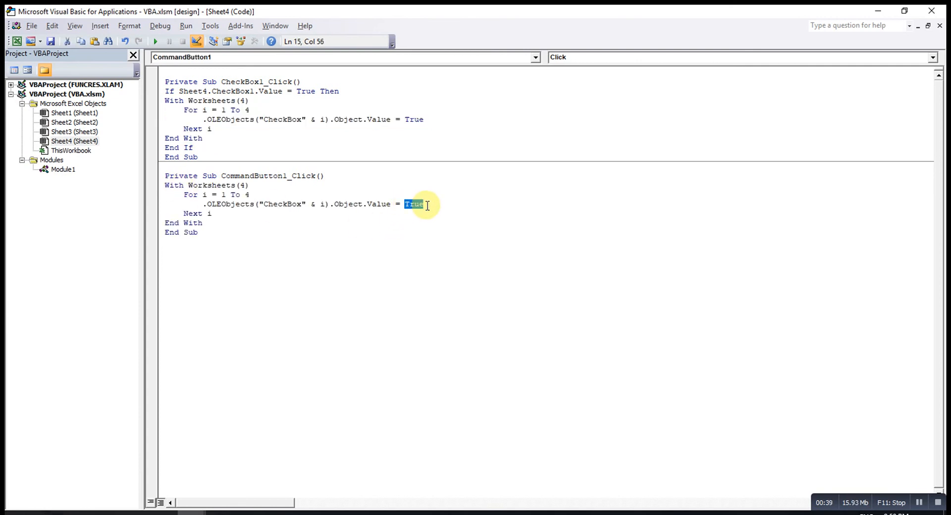
pyautogui.write('False')
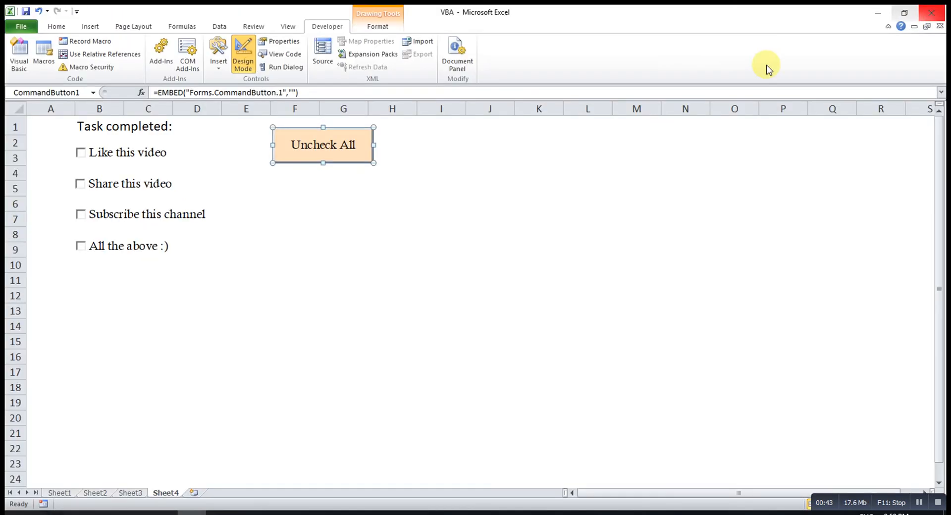
# Exit Design Mode, tick 'All the above', then click Uncheck All to clear every box.
pyautogui.click(243, 55)
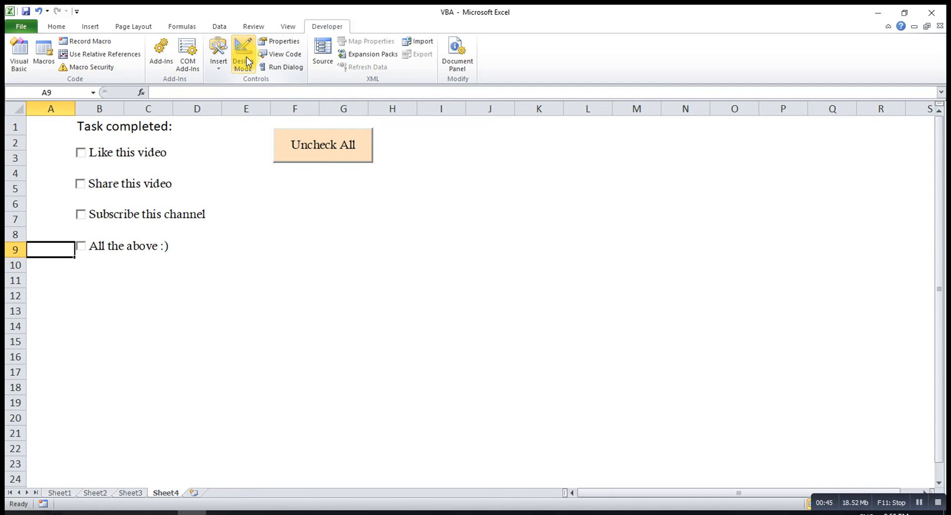
pyautogui.click(323, 145)
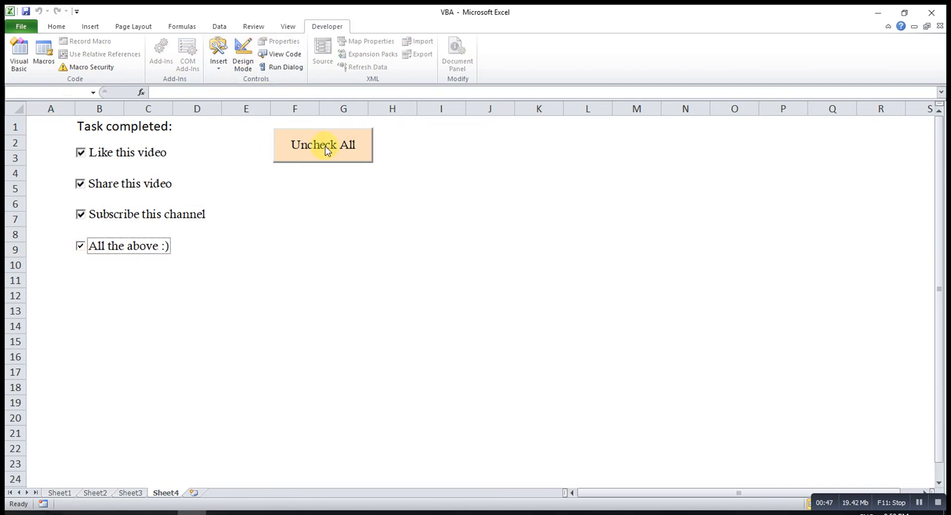
pyautogui.click(323, 145)
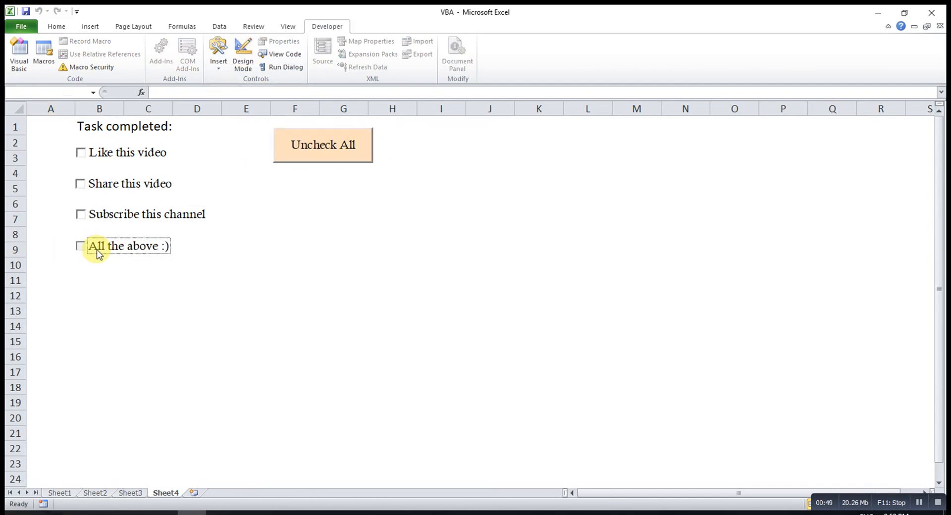